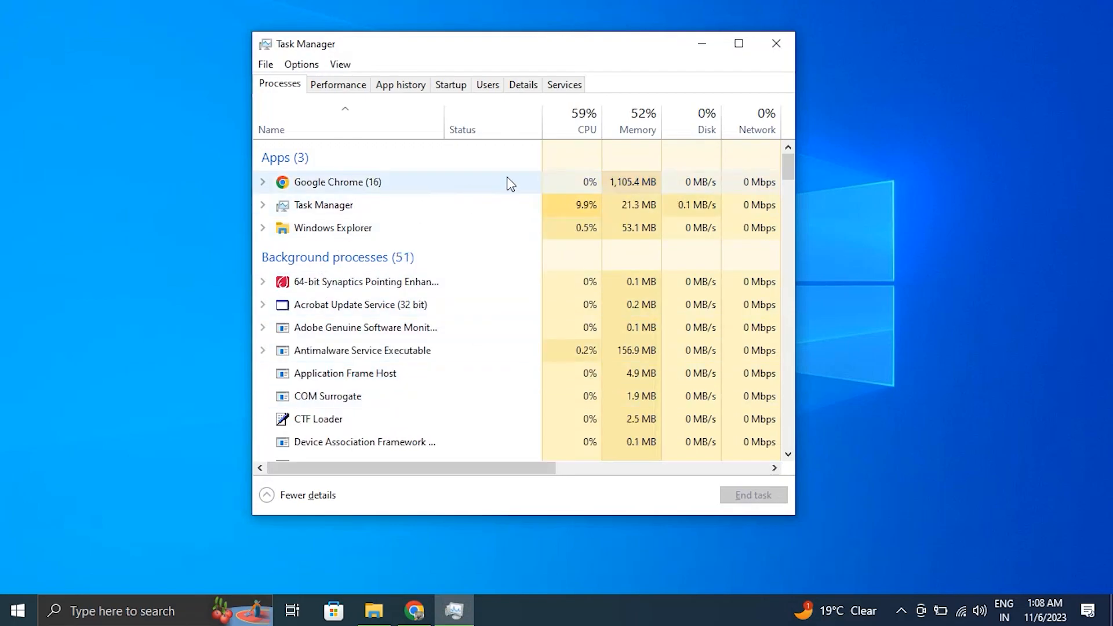
Restart the Windows Explorer process from Task Manager to reload the desktop and taskbar
{"action": "left_click", "coordinate": [774, 43]}
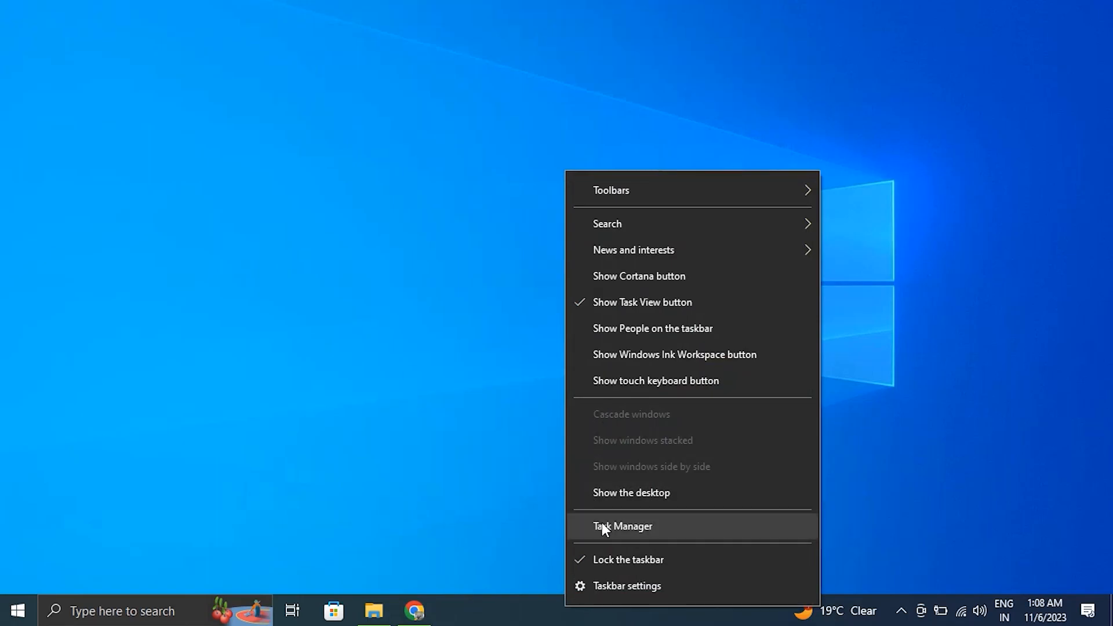
{"action": "left_click", "coordinate": [622, 526]}
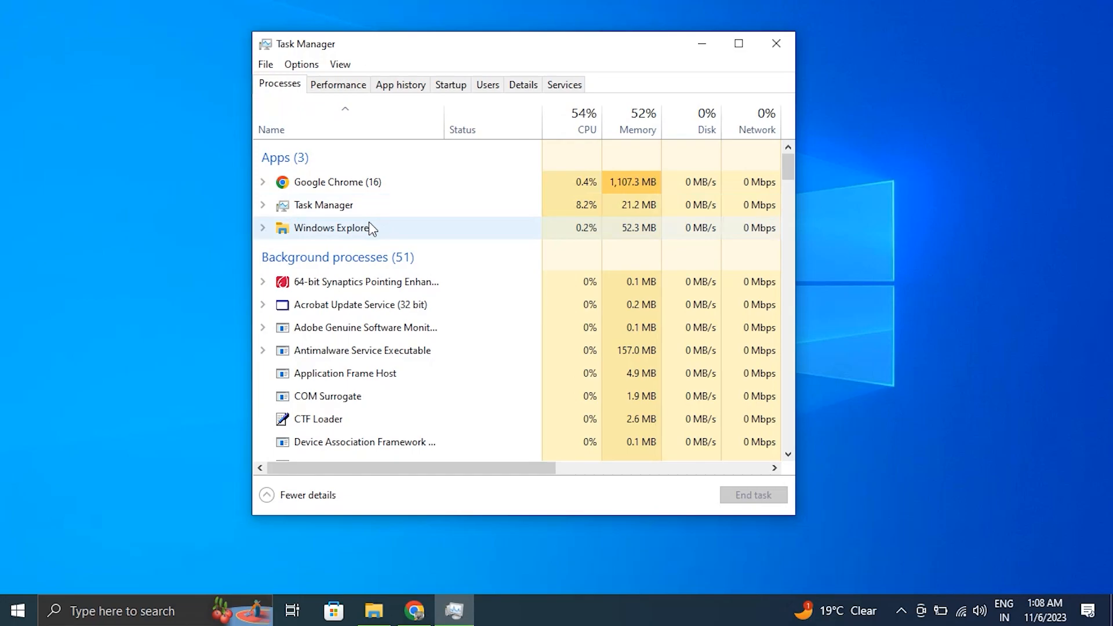
{"action": "right_click", "coordinate": [329, 228]}
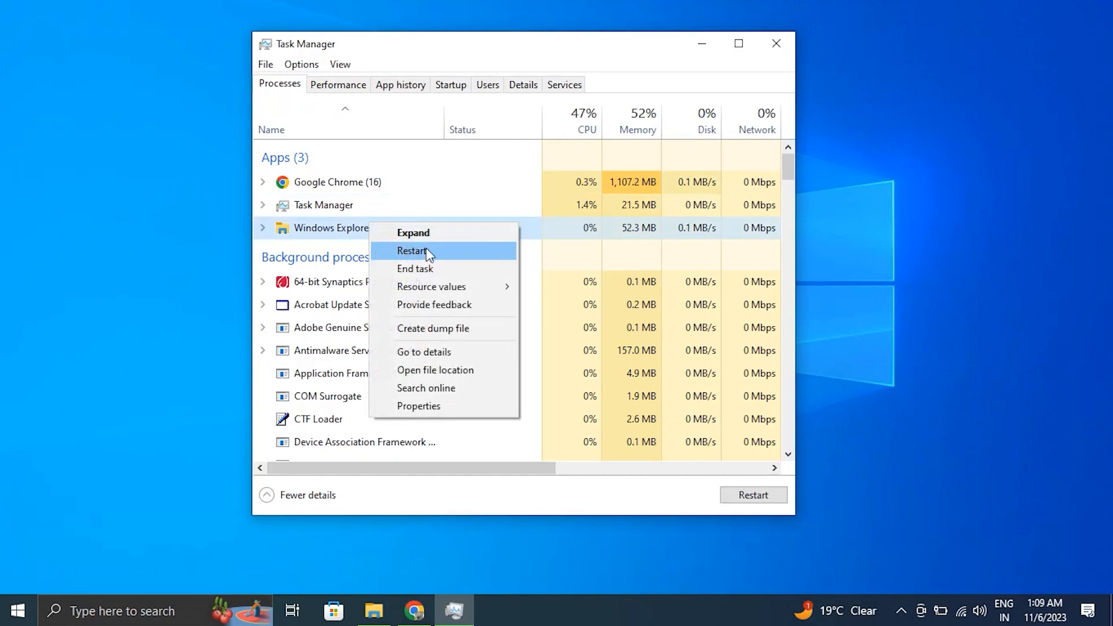
{"action": "left_click", "coordinate": [412, 250]}
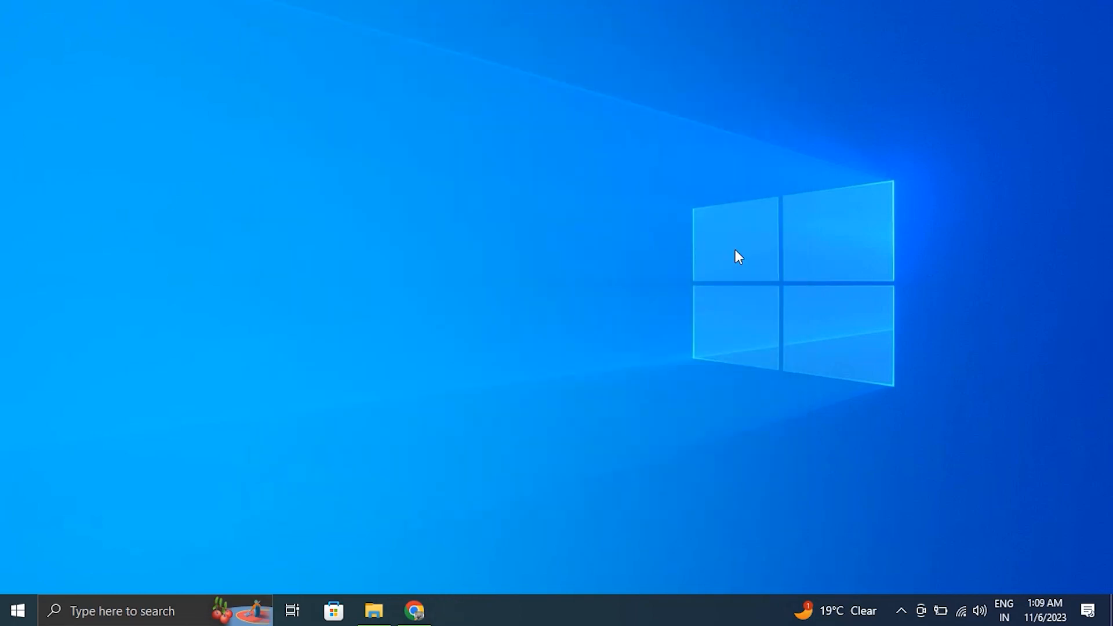
Review File Explorer's Folder Options General settings, including Privacy history, and confirm with OK
{"action": "left_click", "coordinate": [373, 610]}
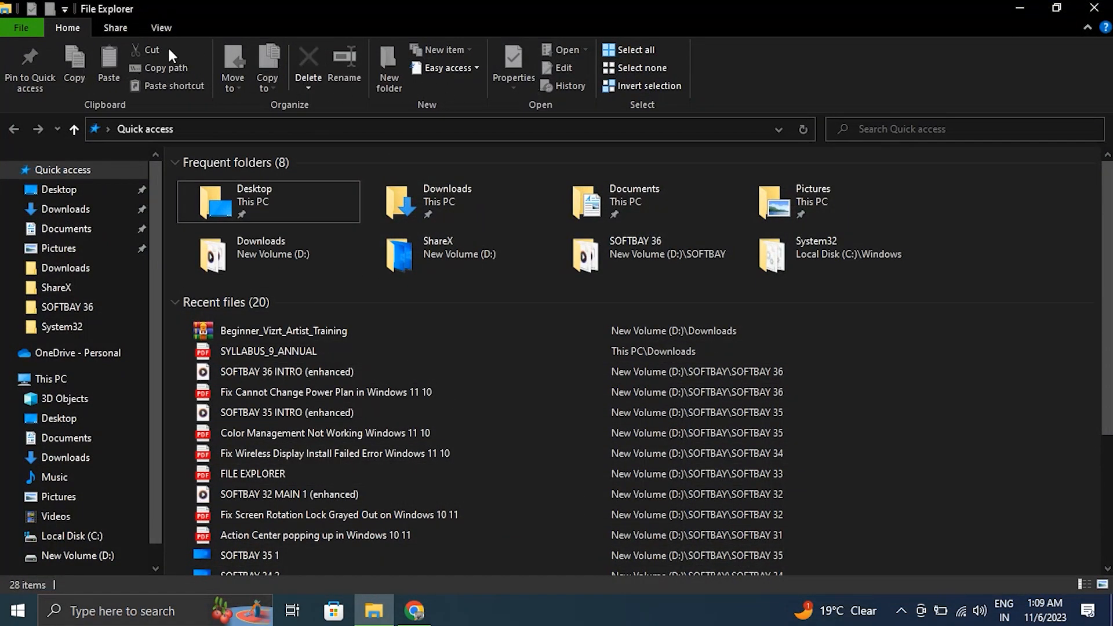
{"action": "left_click", "coordinate": [161, 28]}
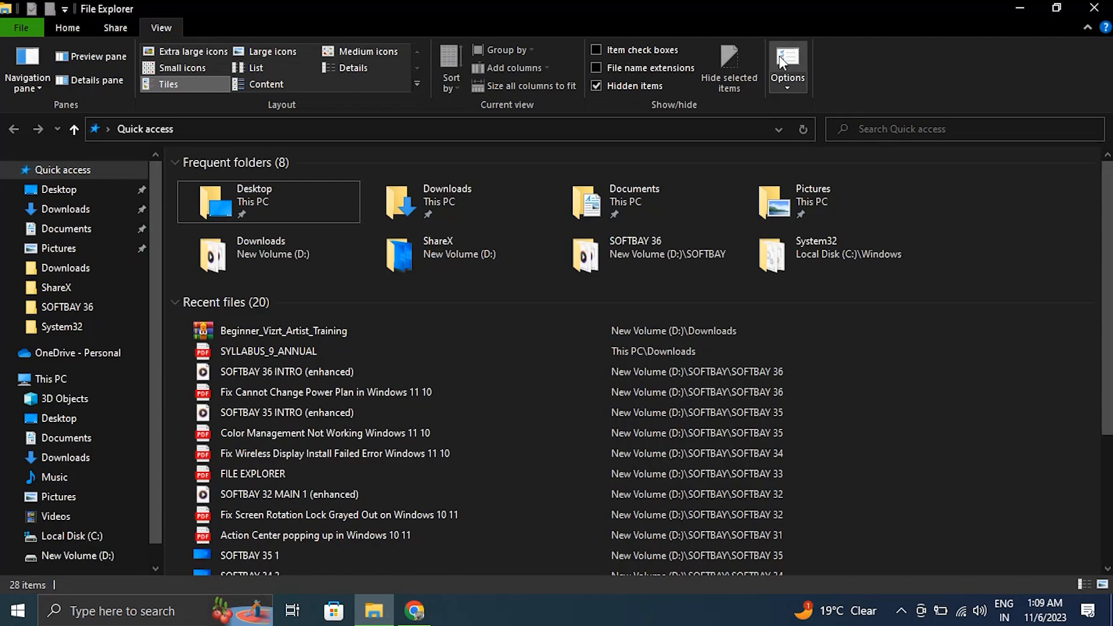
{"action": "left_click", "coordinate": [787, 62]}
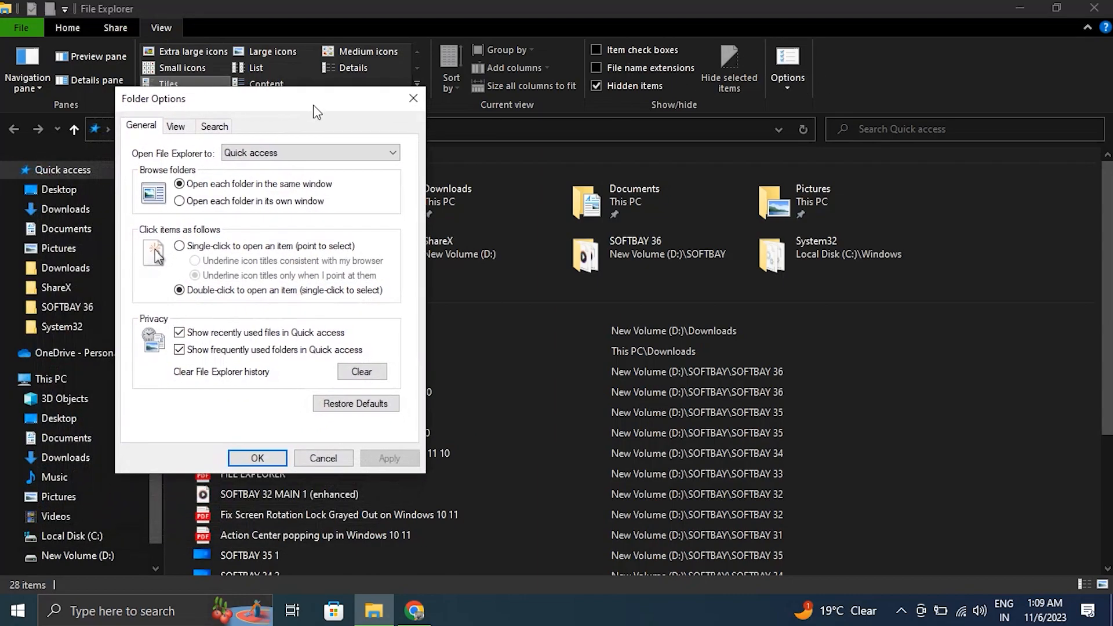
{"action": "mouse_move", "coordinate": [355, 403]}
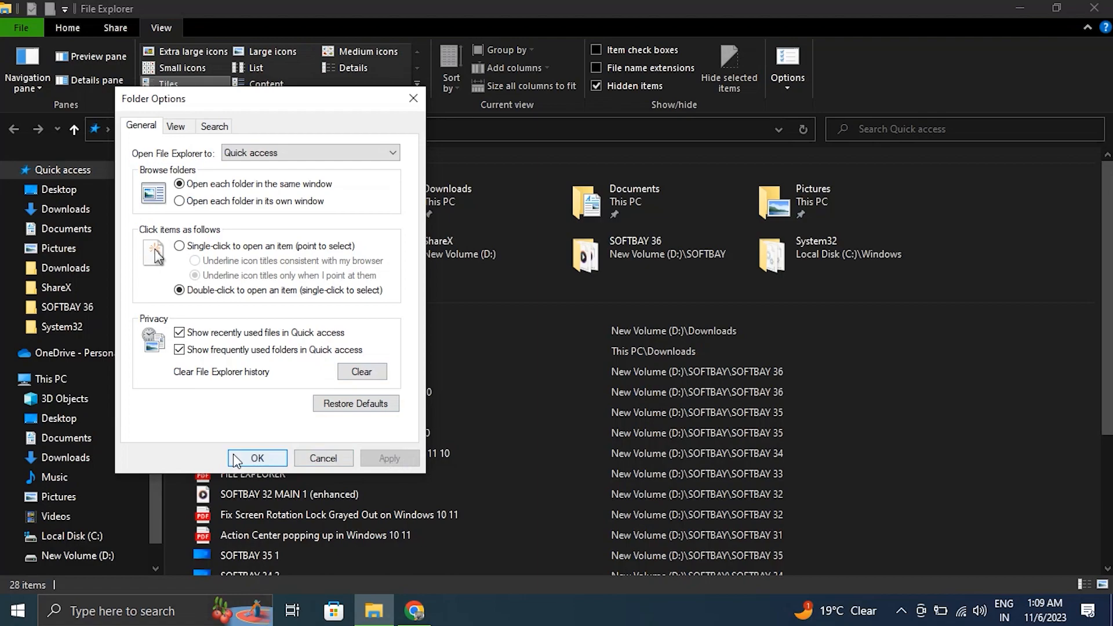
{"action": "left_click", "coordinate": [257, 458]}
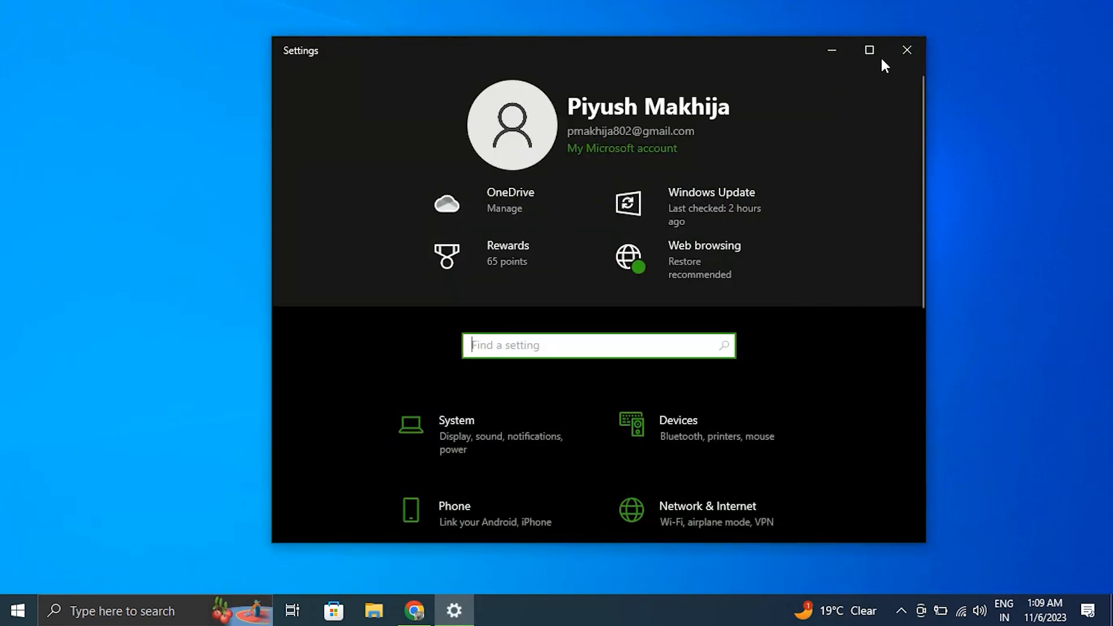
Visit Accounts > Family & other users in Settings, then close the Settings window
{"action": "left_click", "coordinate": [868, 50]}
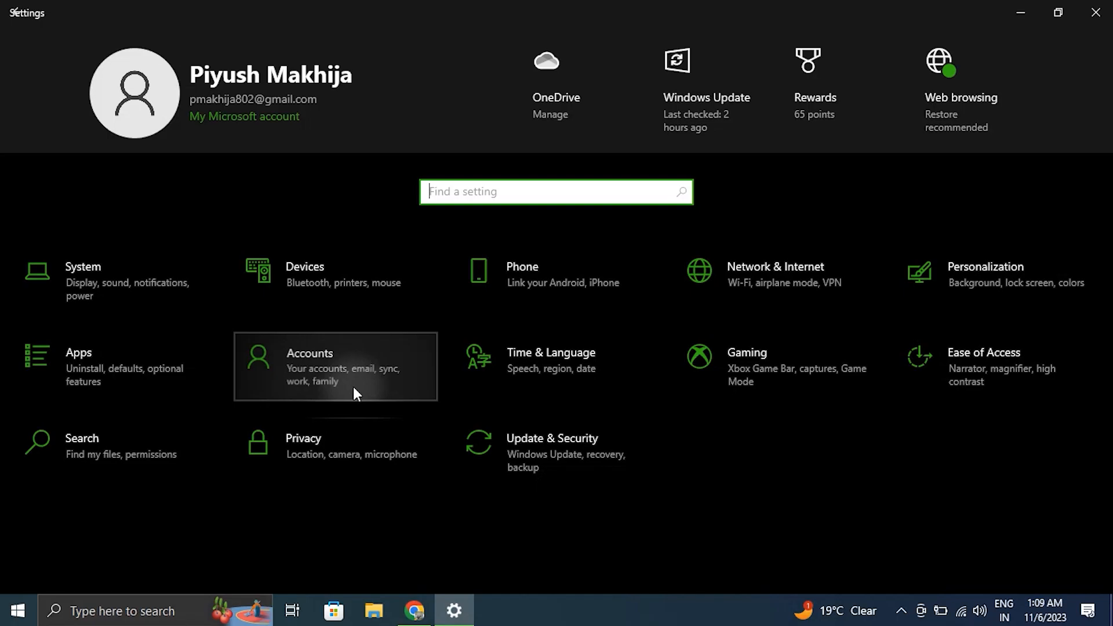
{"action": "left_click", "coordinate": [335, 366]}
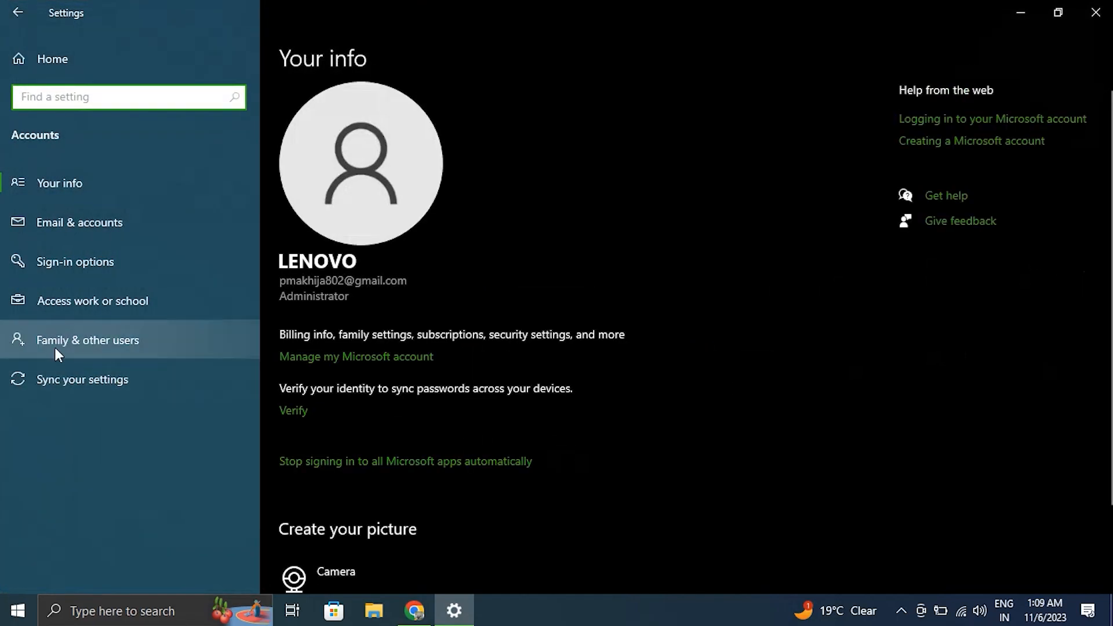
{"action": "left_click", "coordinate": [88, 340]}
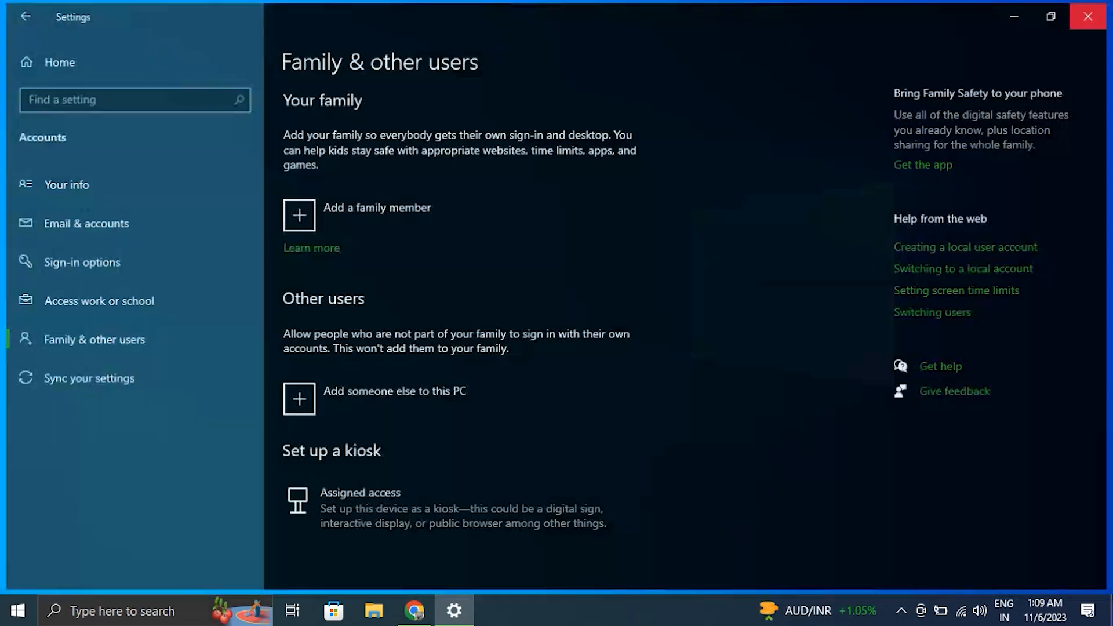
{"action": "left_click", "coordinate": [1085, 16]}
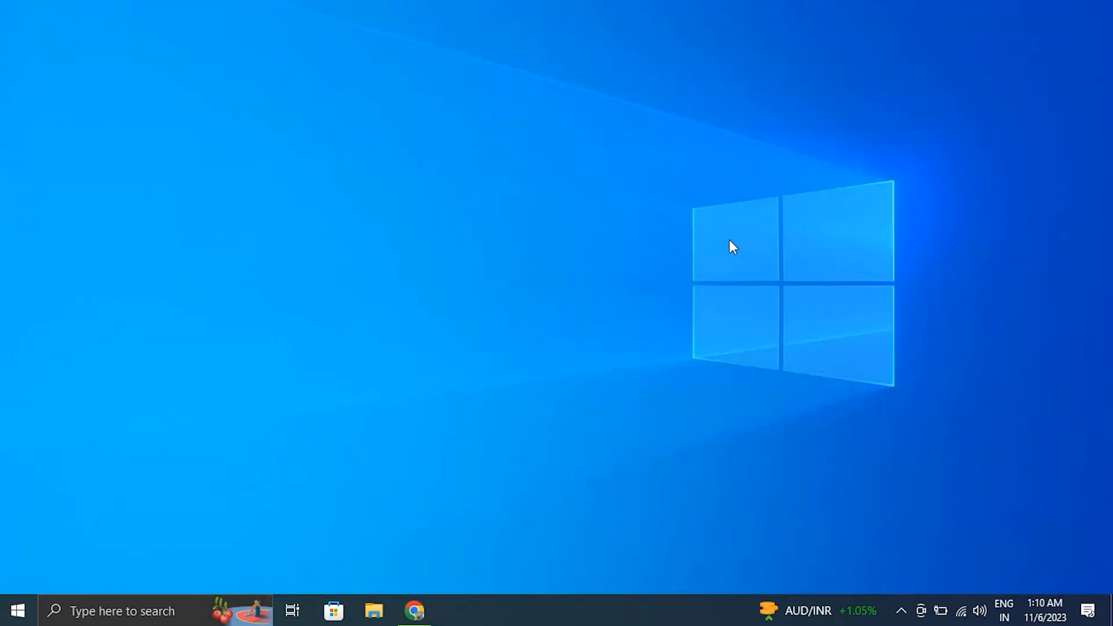
{"action": "mouse_move", "coordinate": [216, 593]}
{"action": "type", "text": "comm"}
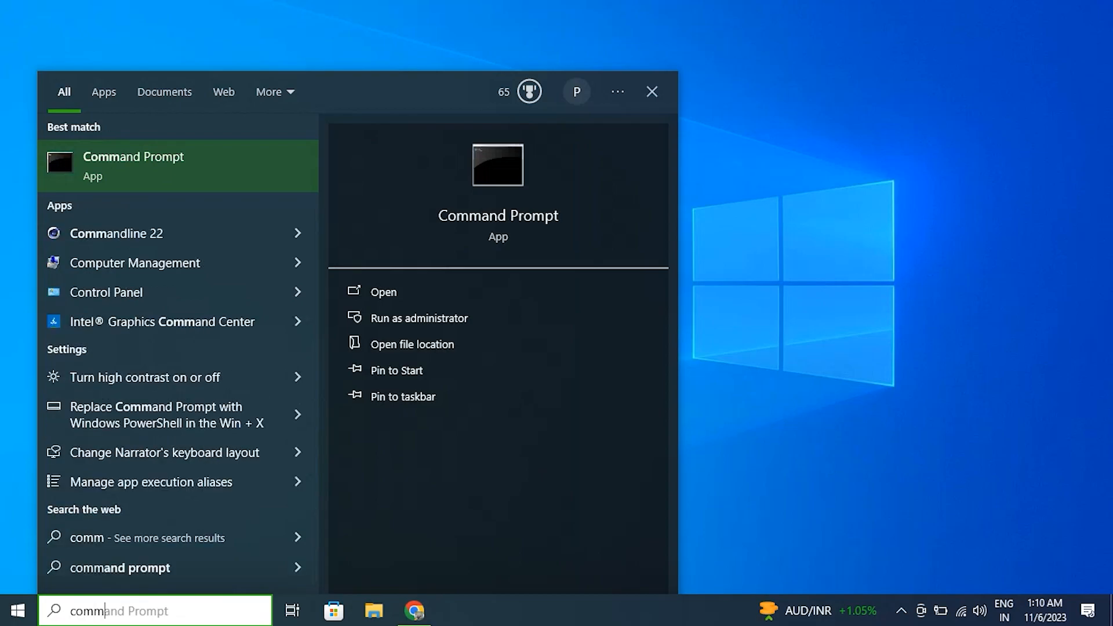
{"action": "mouse_move", "coordinate": [419, 318]}
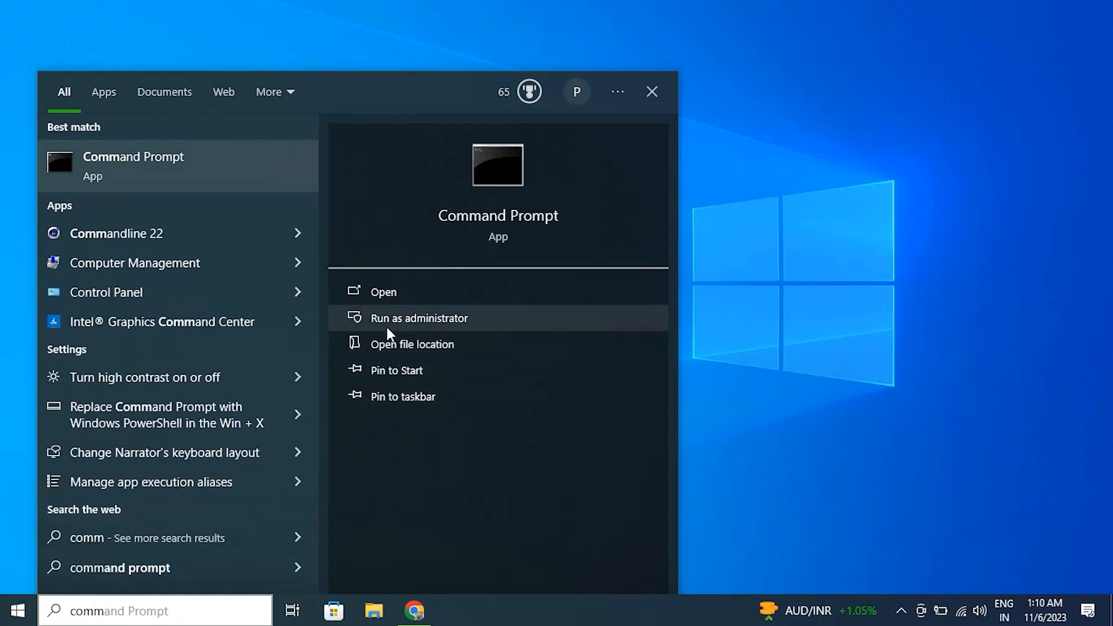
Run sfc /scannow in an administrator Command Prompt to verify system files
{"action": "left_click", "coordinate": [419, 318]}
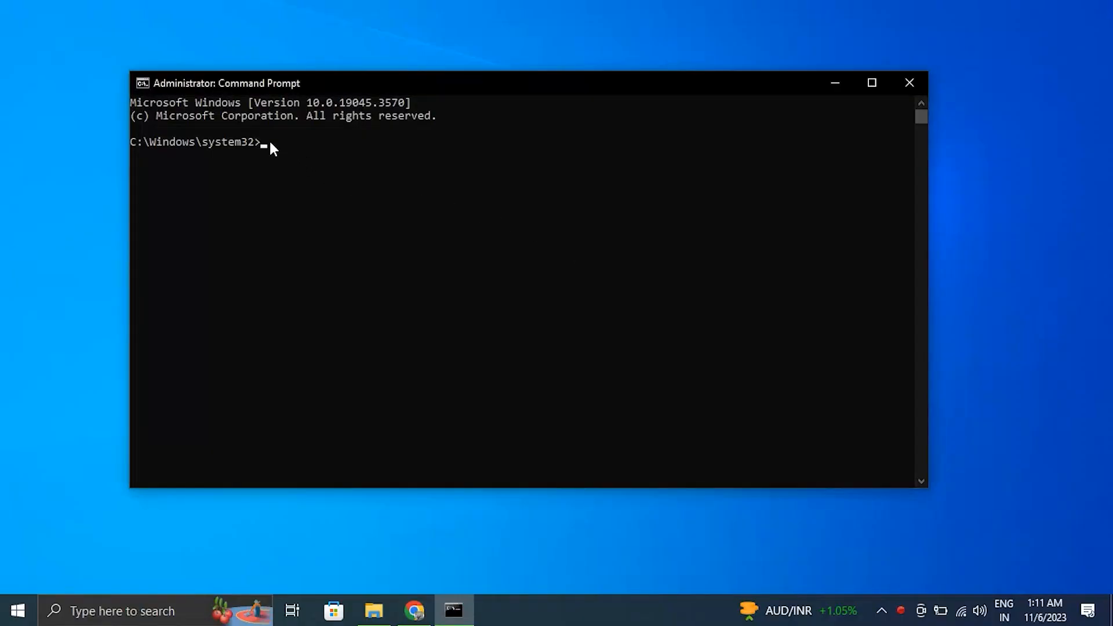
{"action": "type", "text": "sfc /scannow"}
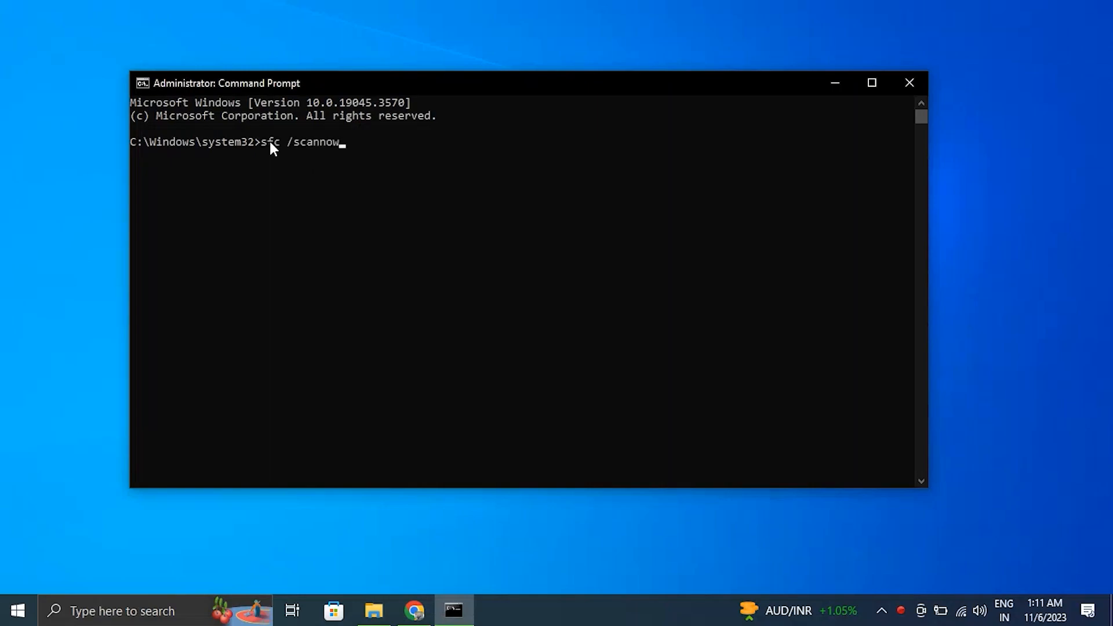
{"action": "key", "text": "Return"}
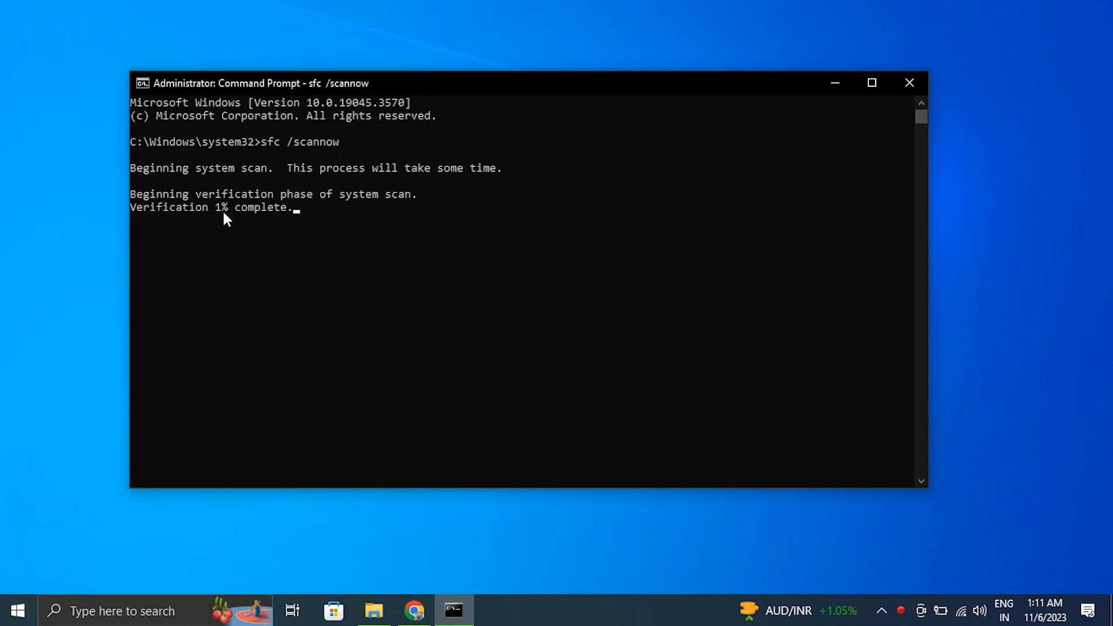
Launch a fresh administrator Command Prompt and view the DISM health commands in the browser guide
{"action": "left_click", "coordinate": [910, 82]}
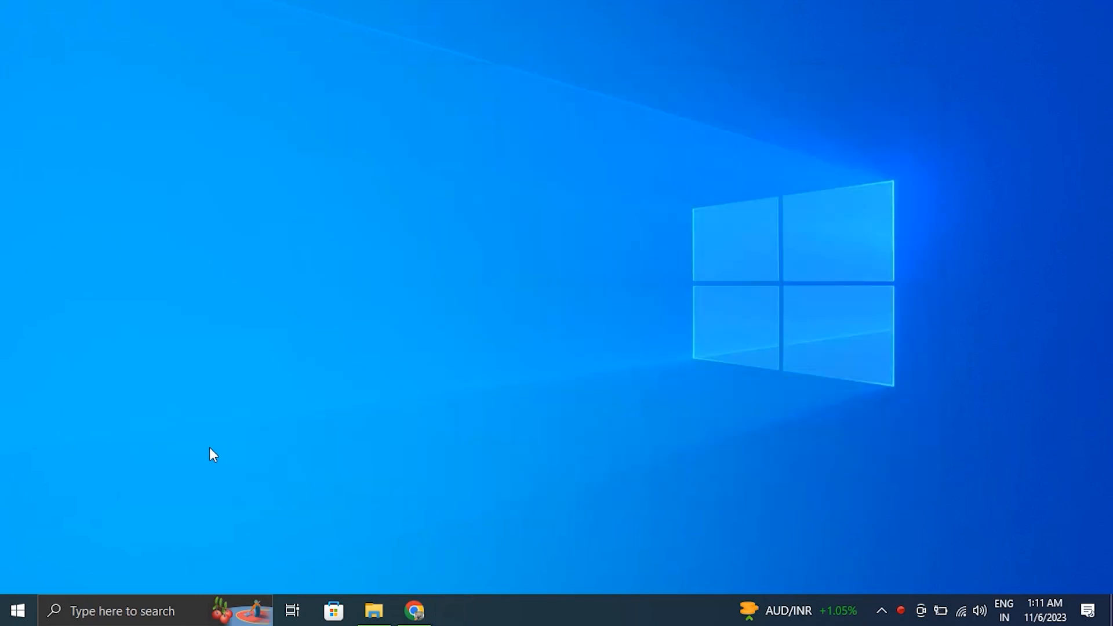
{"action": "left_click", "coordinate": [122, 610]}
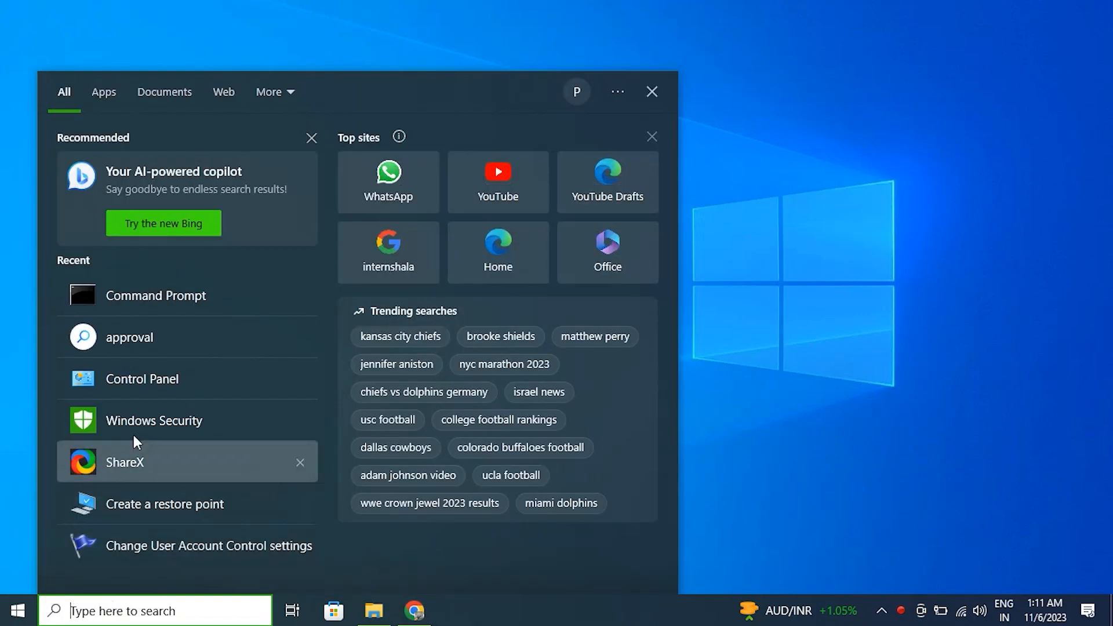
{"action": "right_click", "coordinate": [155, 295]}
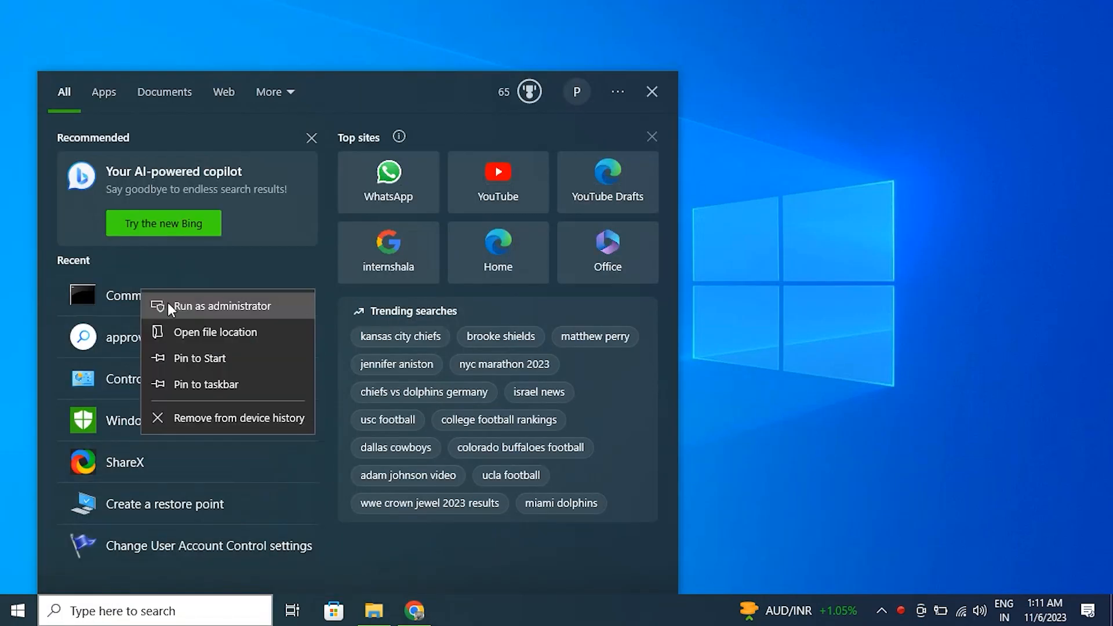
{"action": "left_click", "coordinate": [221, 306]}
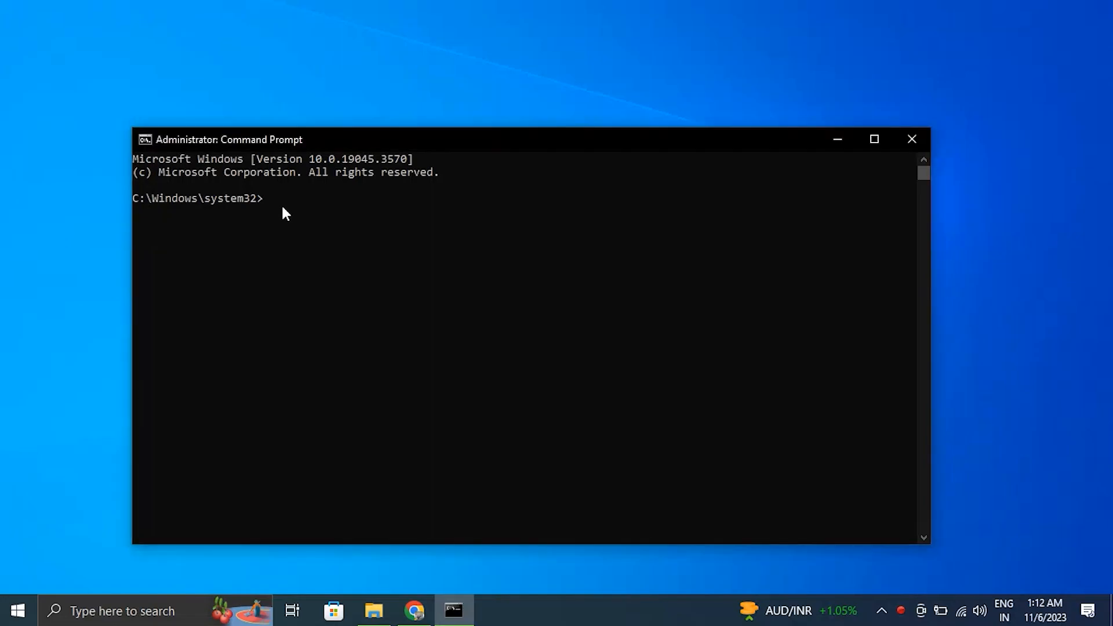
{"action": "left_click", "coordinate": [413, 611]}
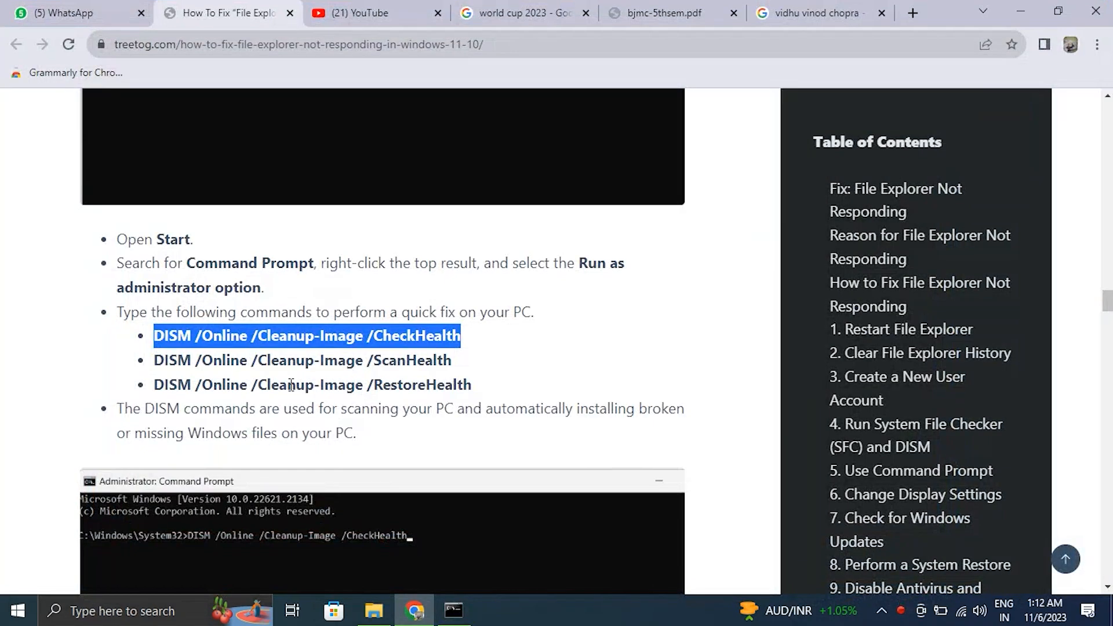
{"action": "left_click", "coordinate": [452, 610]}
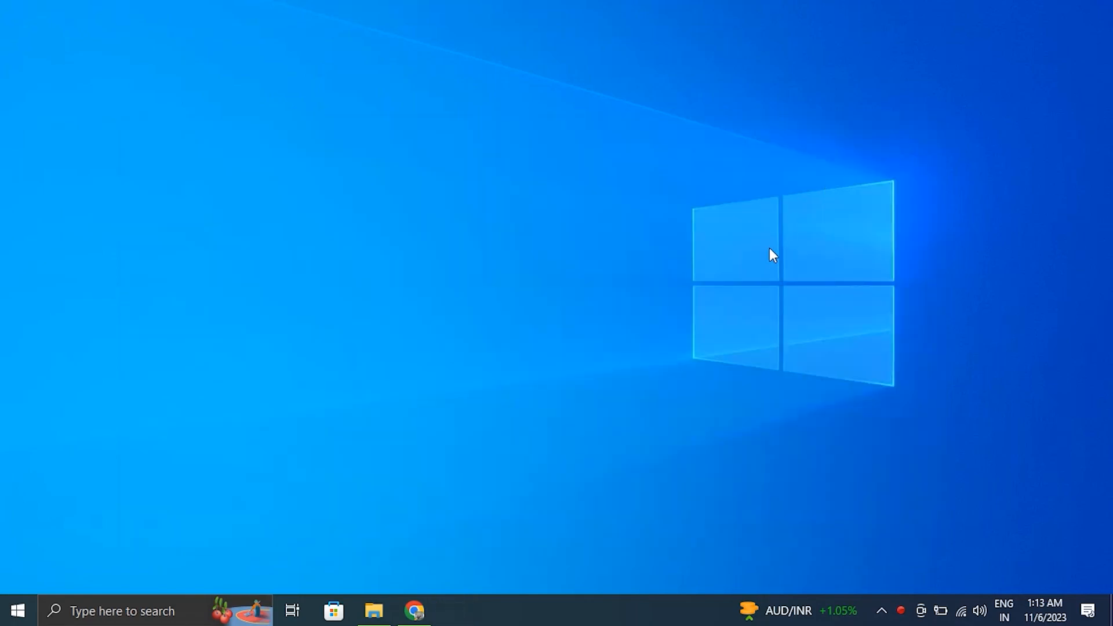
{"action": "mouse_move", "coordinate": [223, 591]}
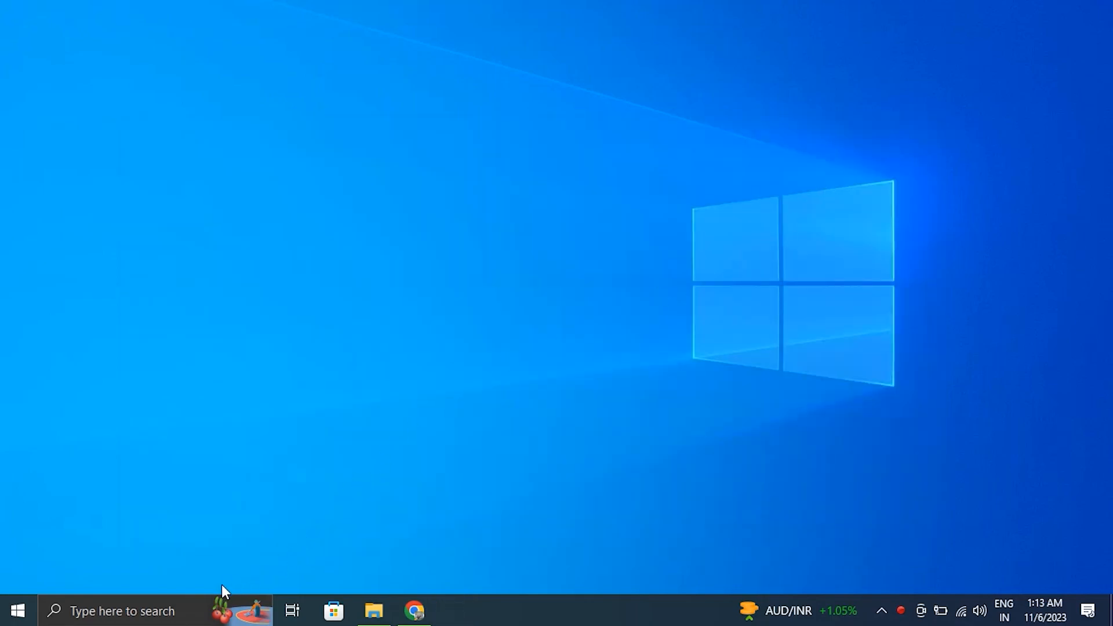
Force-end and relaunch explorer.exe from an administrator prompt, then minimize the console
{"action": "right_click", "coordinate": [155, 295]}
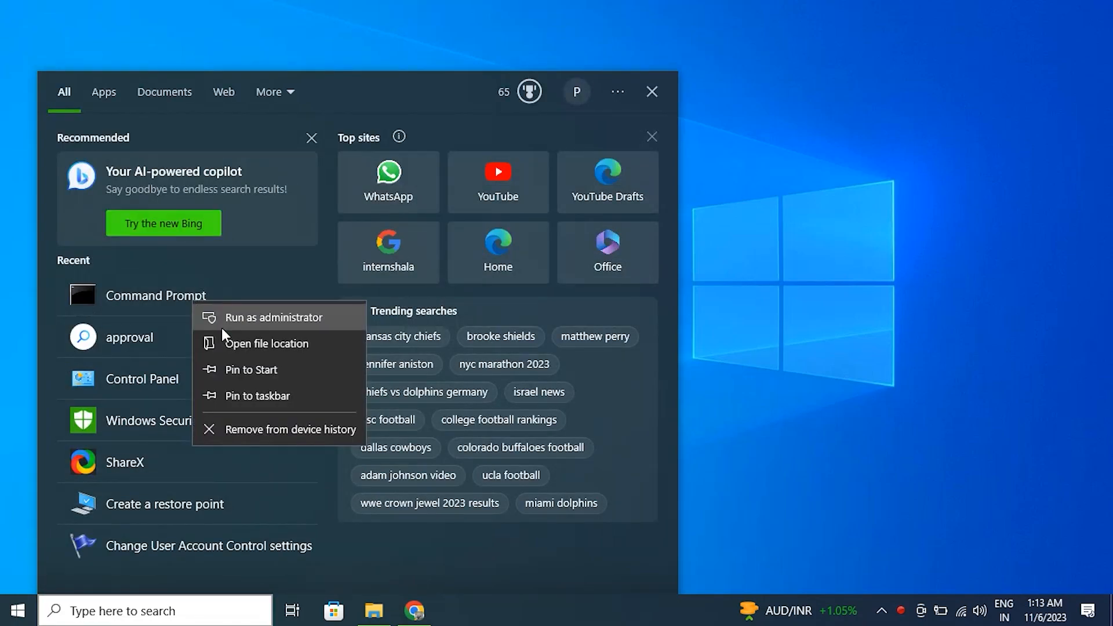
{"action": "left_click", "coordinate": [272, 317]}
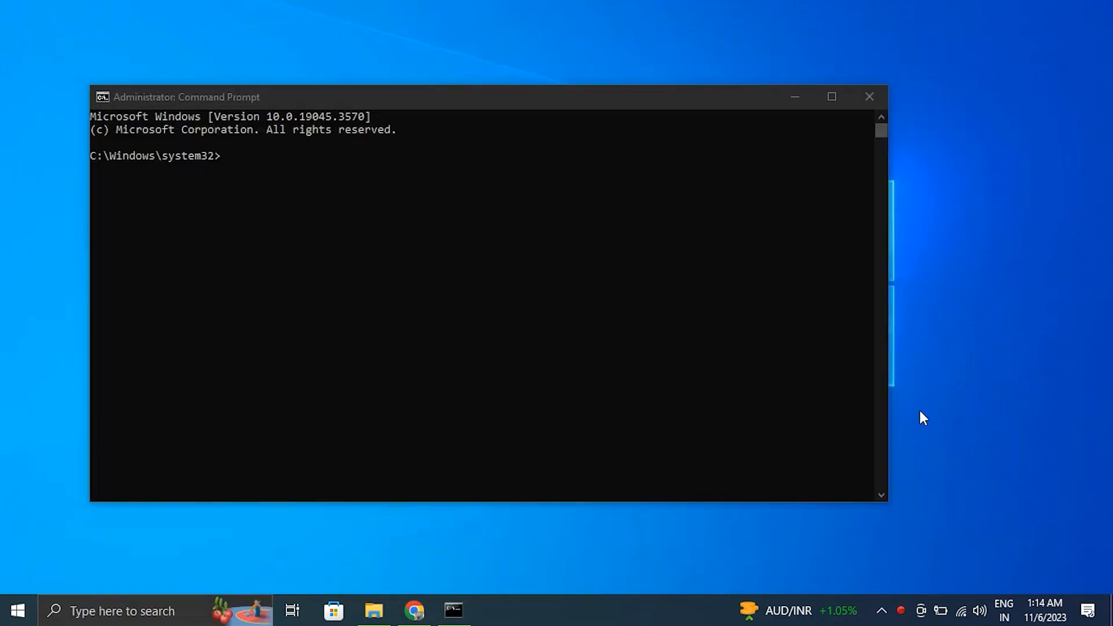
{"action": "left_click", "coordinate": [298, 183]}
{"action": "type", "text": "taskkill /f /im explorer.ex"}
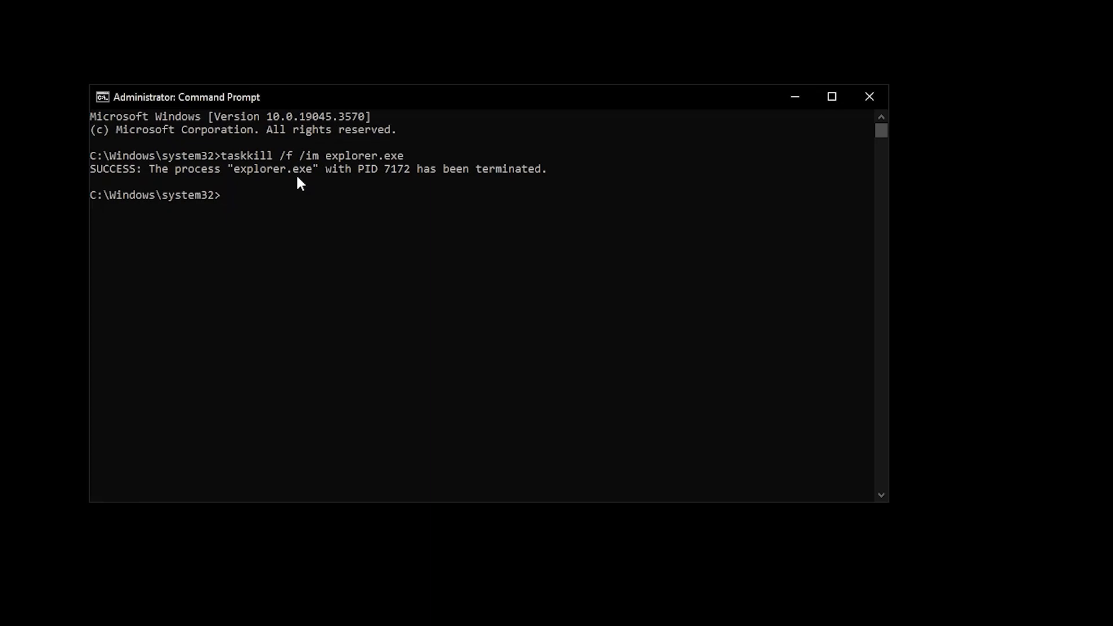
{"action": "type", "text": "expolrer"}
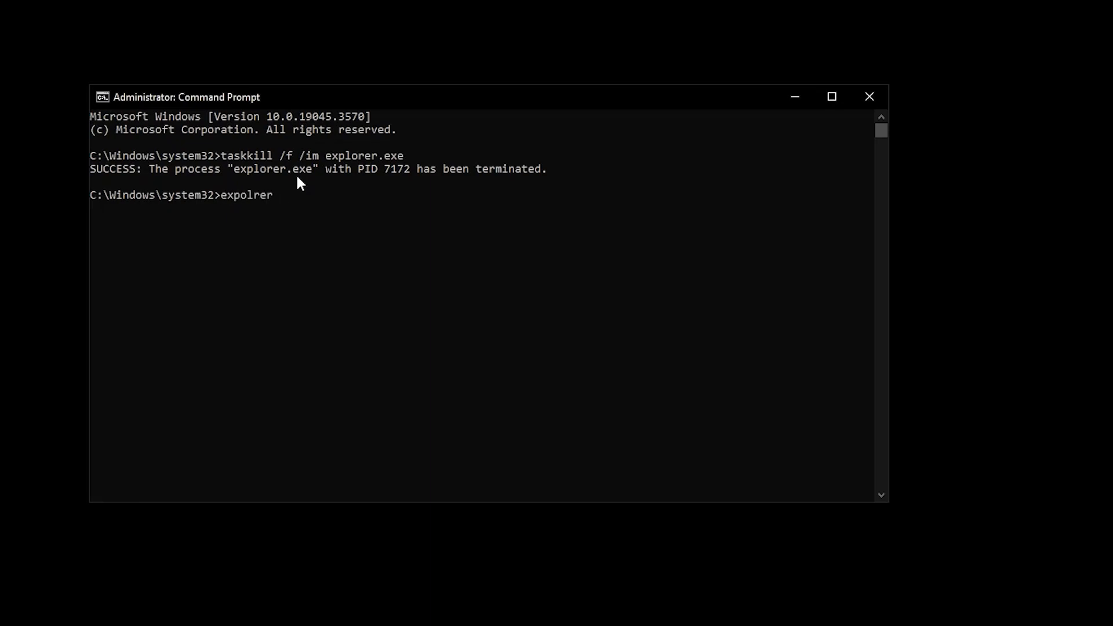
{"action": "key", "text": "Return"}
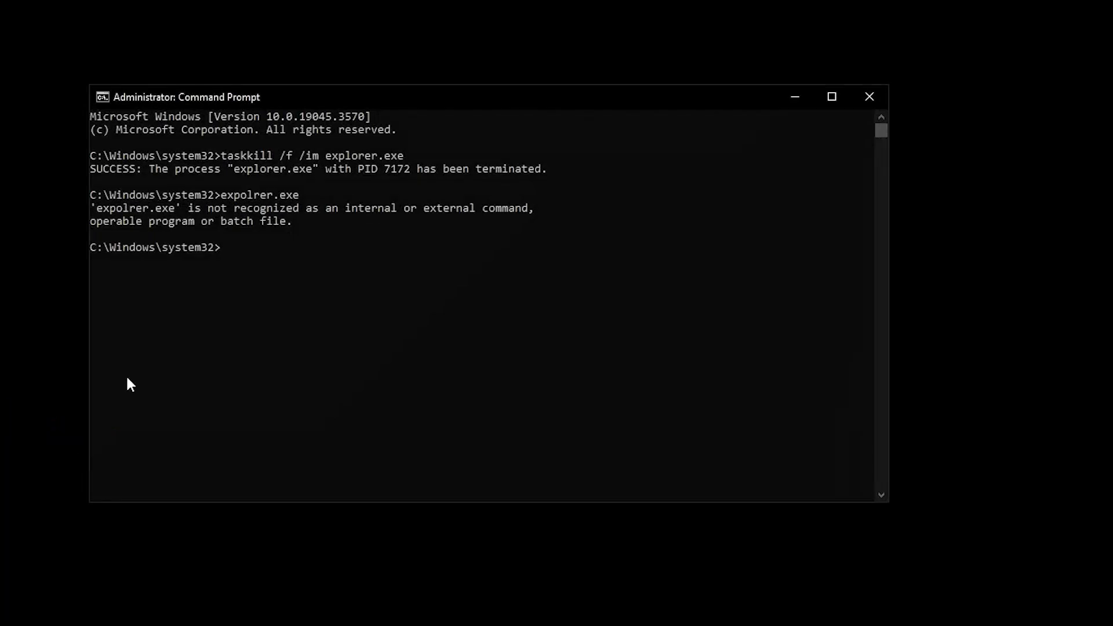
{"action": "type", "text": "start explorer.exe"}
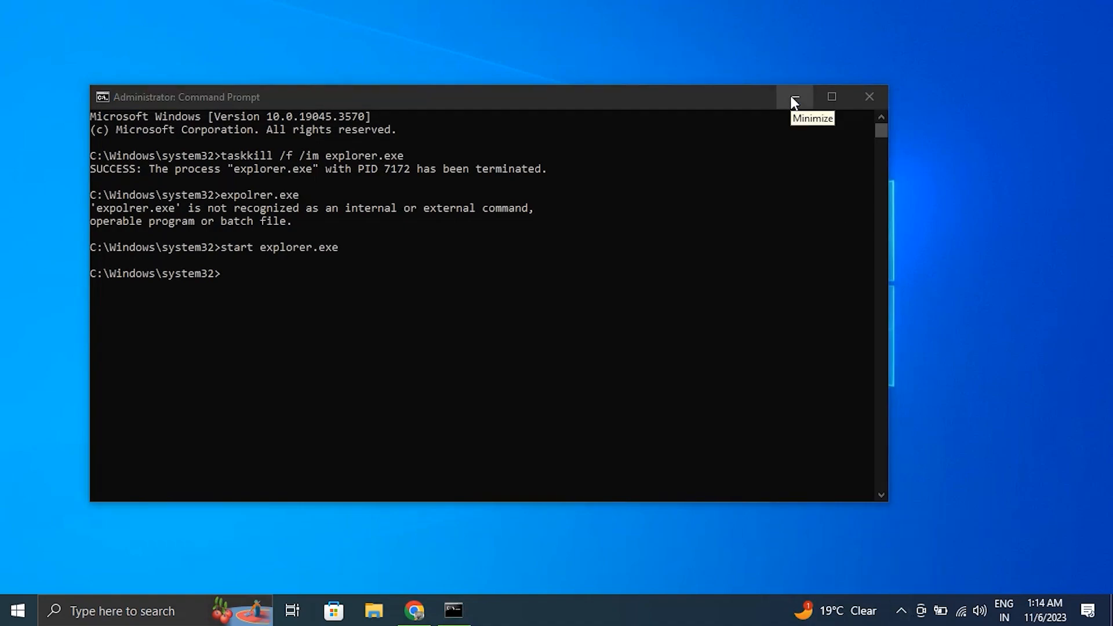
{"action": "left_click", "coordinate": [794, 97]}
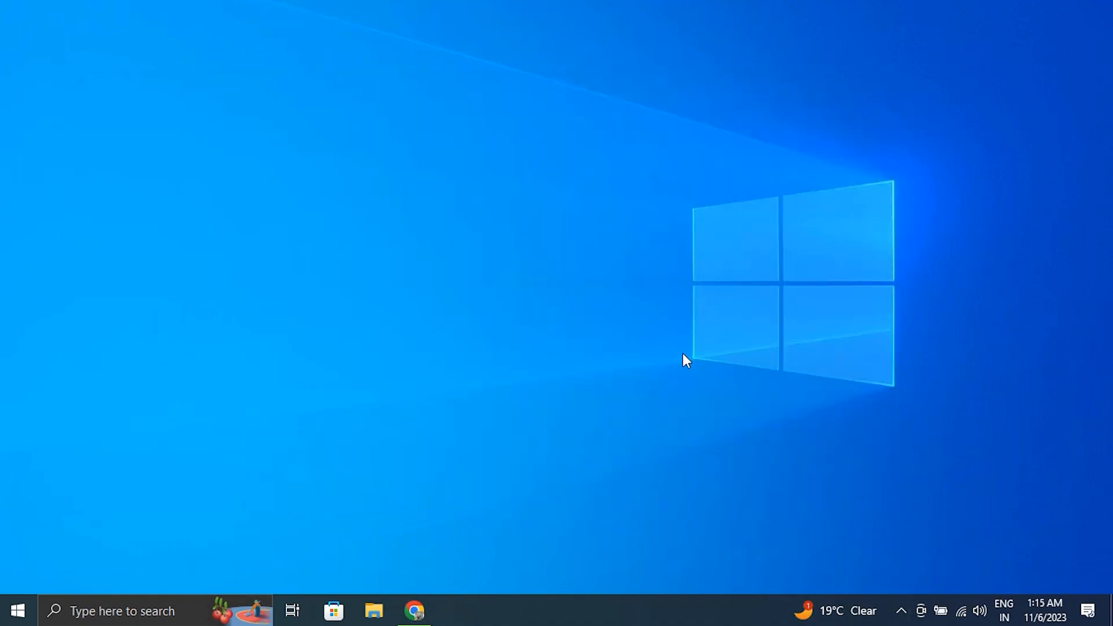
{"action": "mouse_move", "coordinate": [641, 459]}
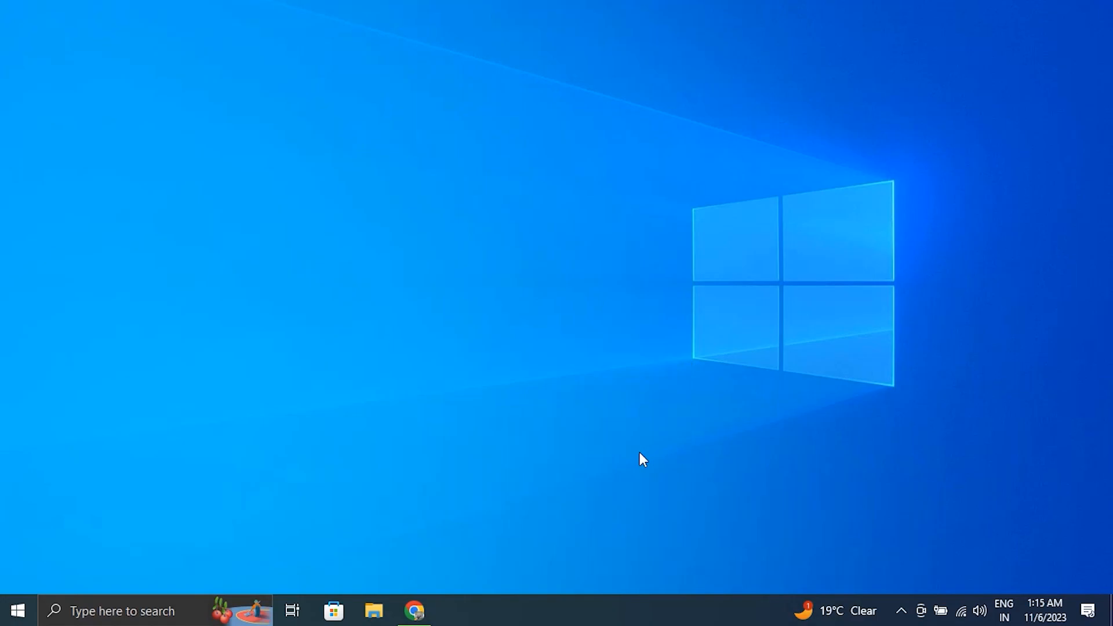
Review the Display resolution choices in Settings, leaving 1366 × 768 unchanged
{"action": "right_click", "coordinate": [16, 611]}
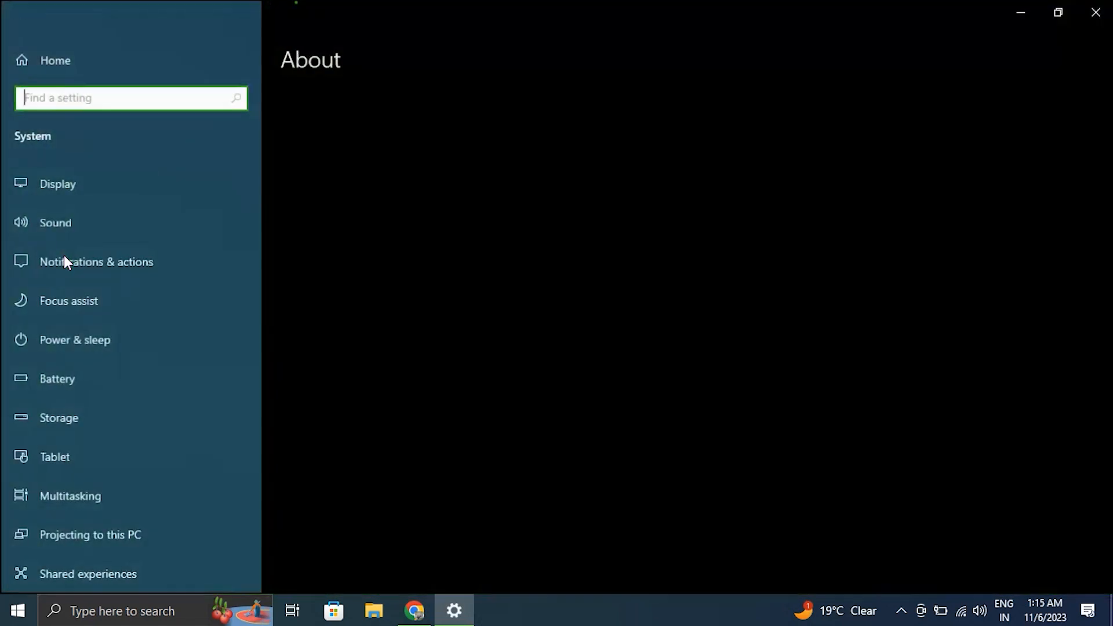
{"action": "left_click", "coordinate": [57, 183]}
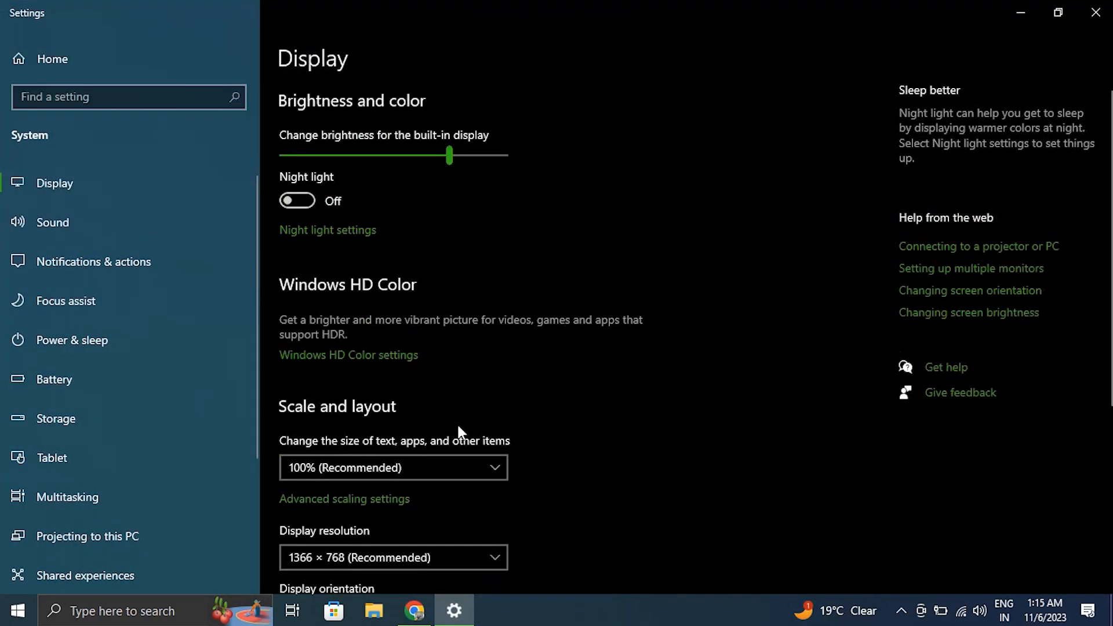
{"action": "scroll", "scroll_direction": "down", "scroll_amount": 3}
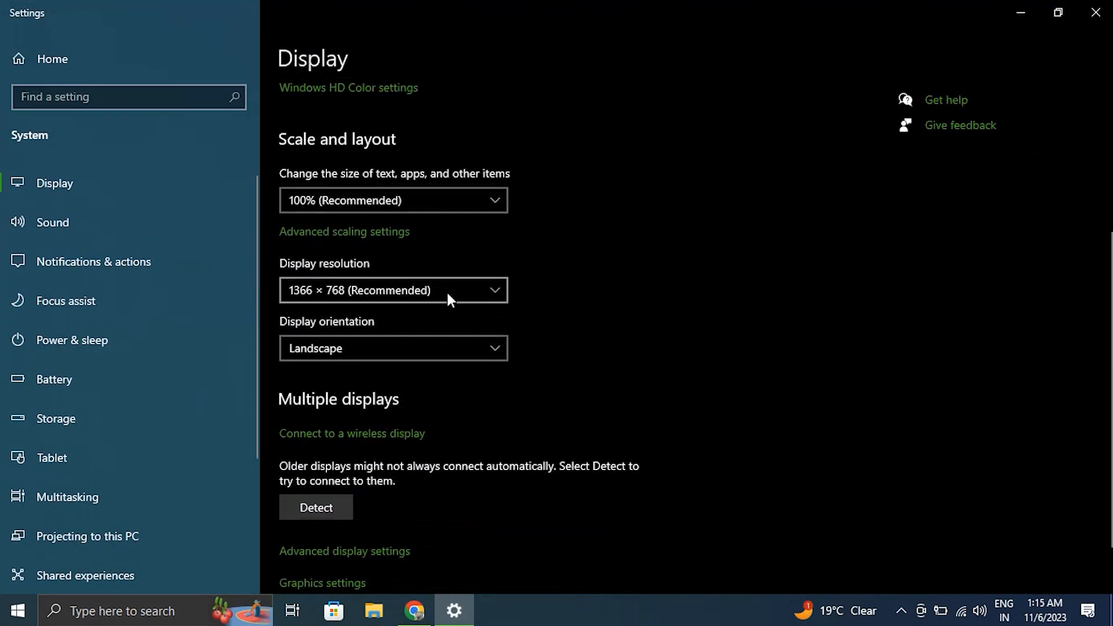
{"action": "left_click", "coordinate": [393, 290]}
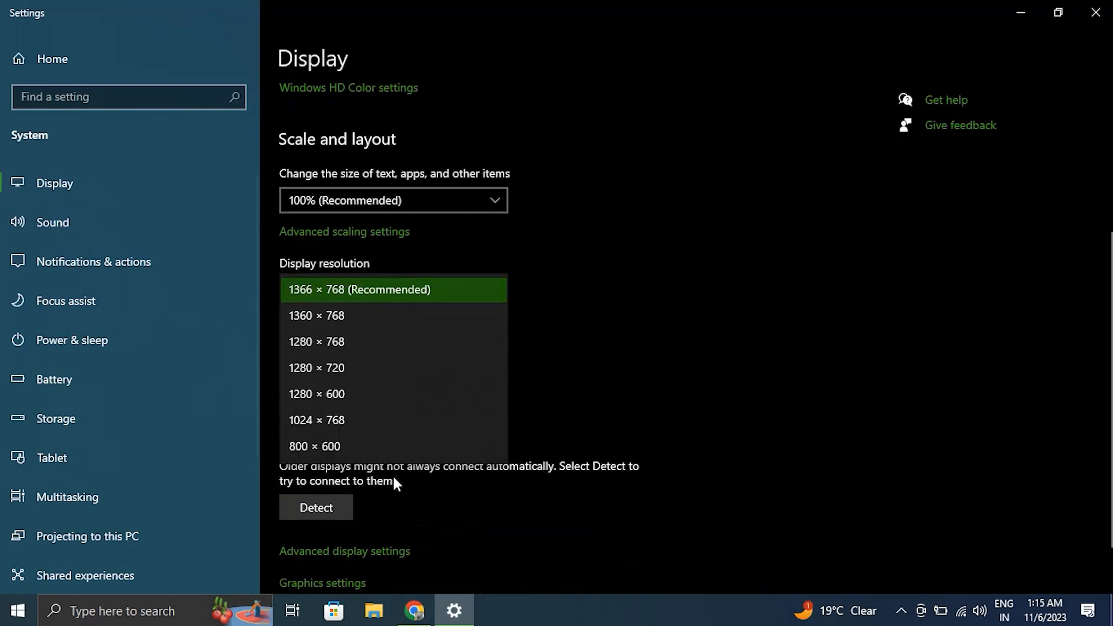
{"action": "mouse_move", "coordinate": [377, 341]}
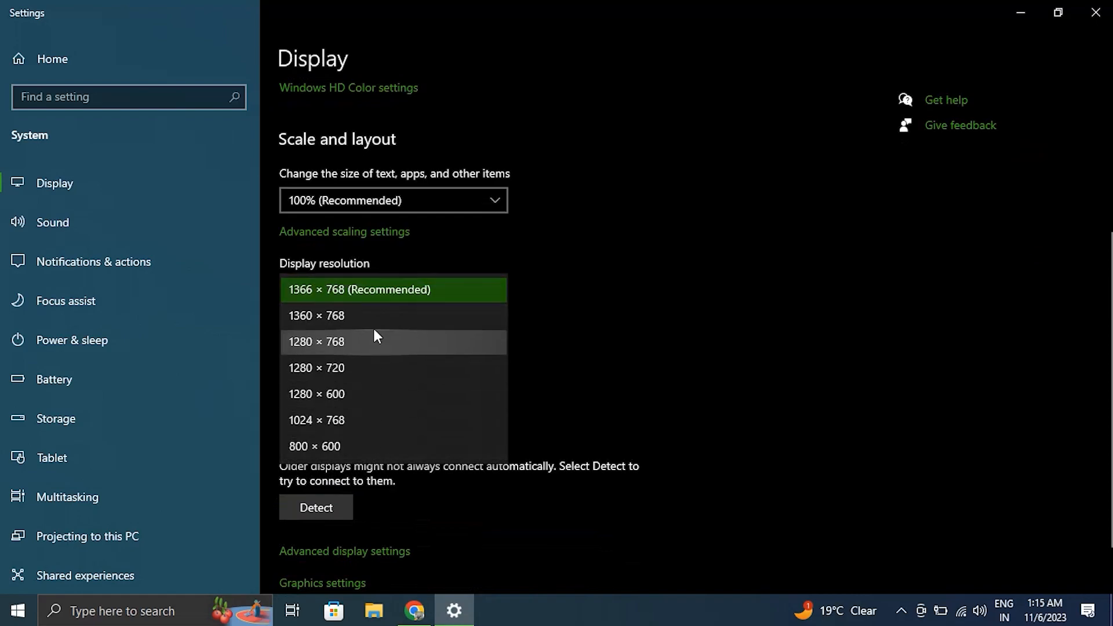
{"action": "mouse_move", "coordinate": [680, 344]}
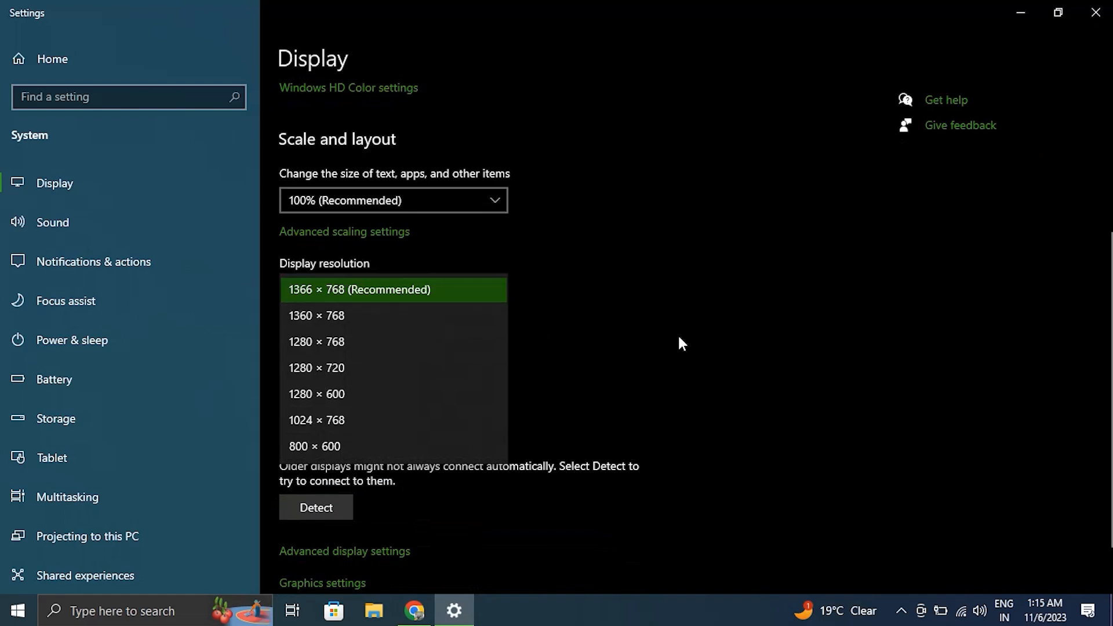
{"action": "left_click", "coordinate": [1095, 12]}
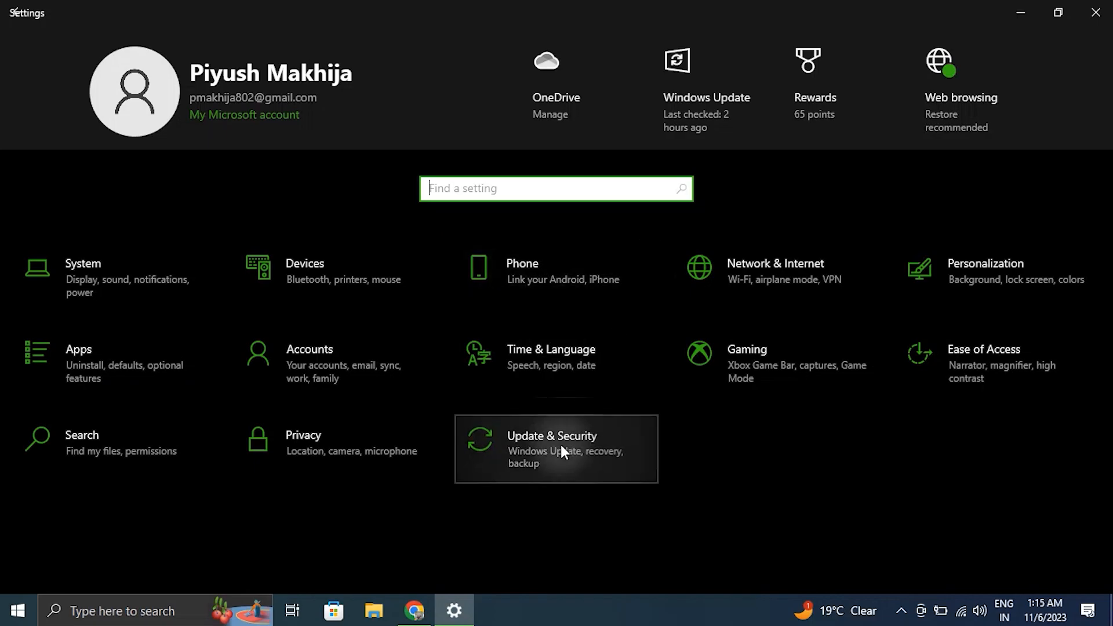
Check for updates in Update & Security, then close Settings
{"action": "left_click", "coordinate": [556, 448]}
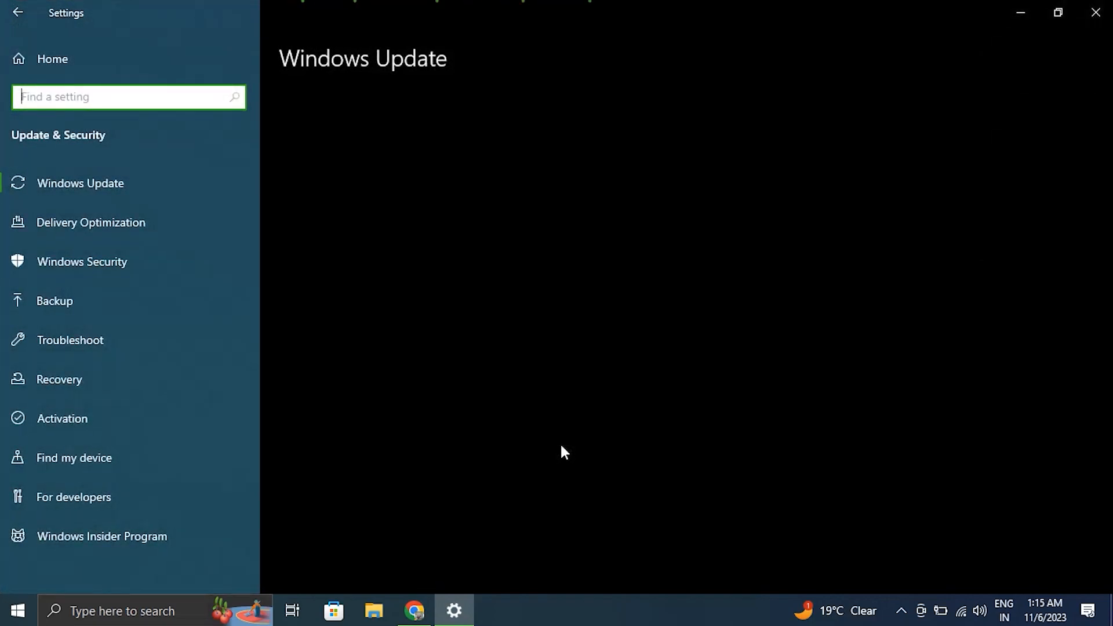
{"action": "mouse_move", "coordinate": [465, 282]}
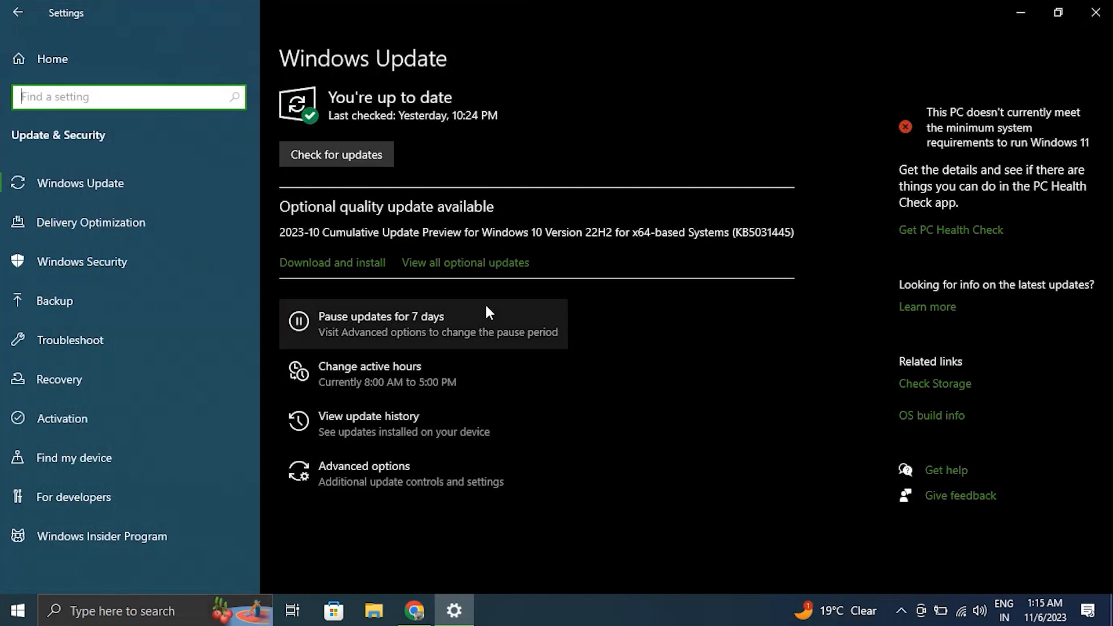
{"action": "left_click", "coordinate": [335, 155]}
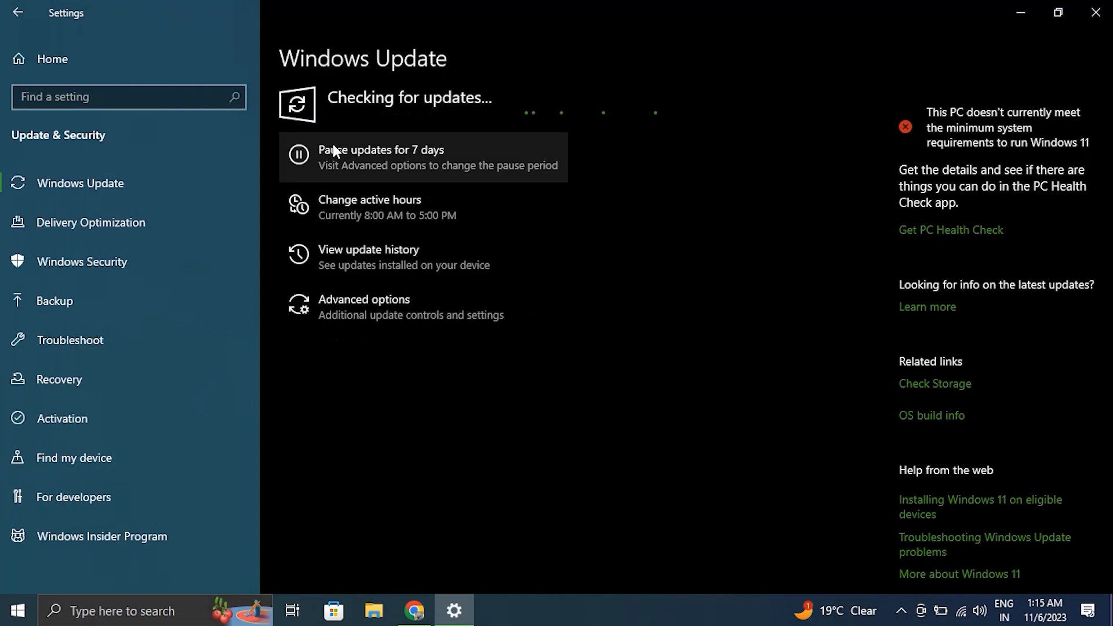
{"action": "mouse_move", "coordinate": [1093, 12]}
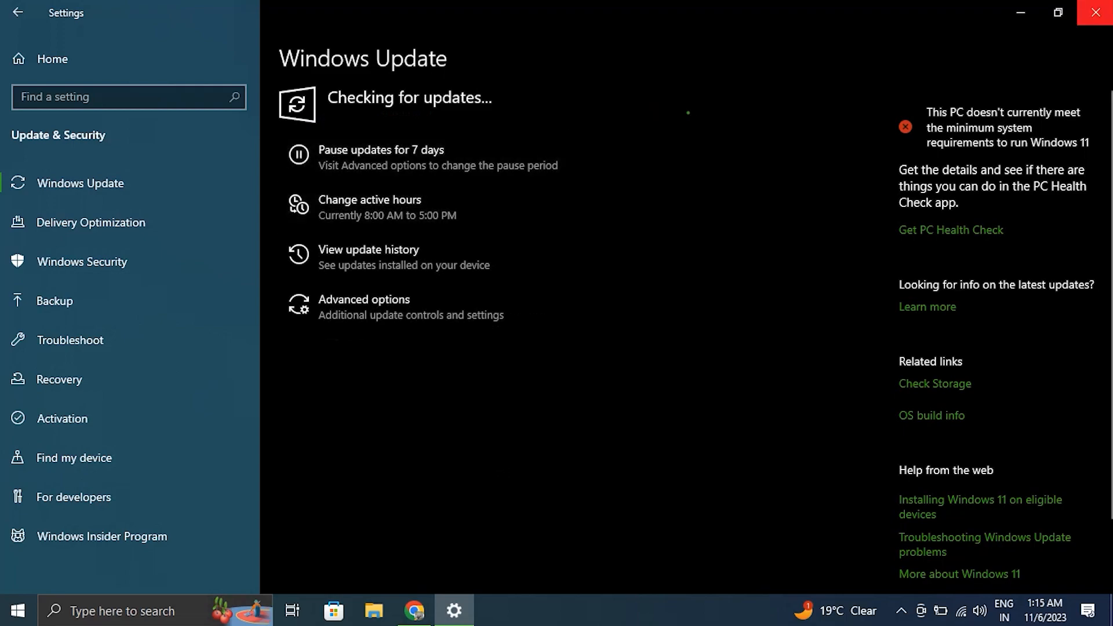
{"action": "left_click", "coordinate": [1095, 12]}
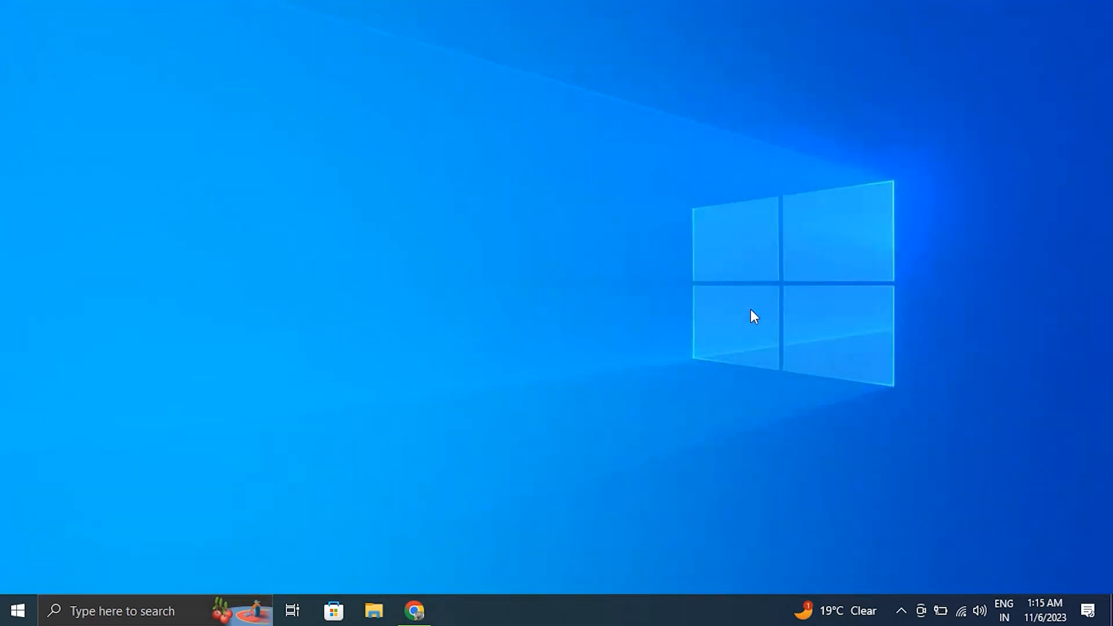
{"action": "left_click", "coordinate": [124, 611]}
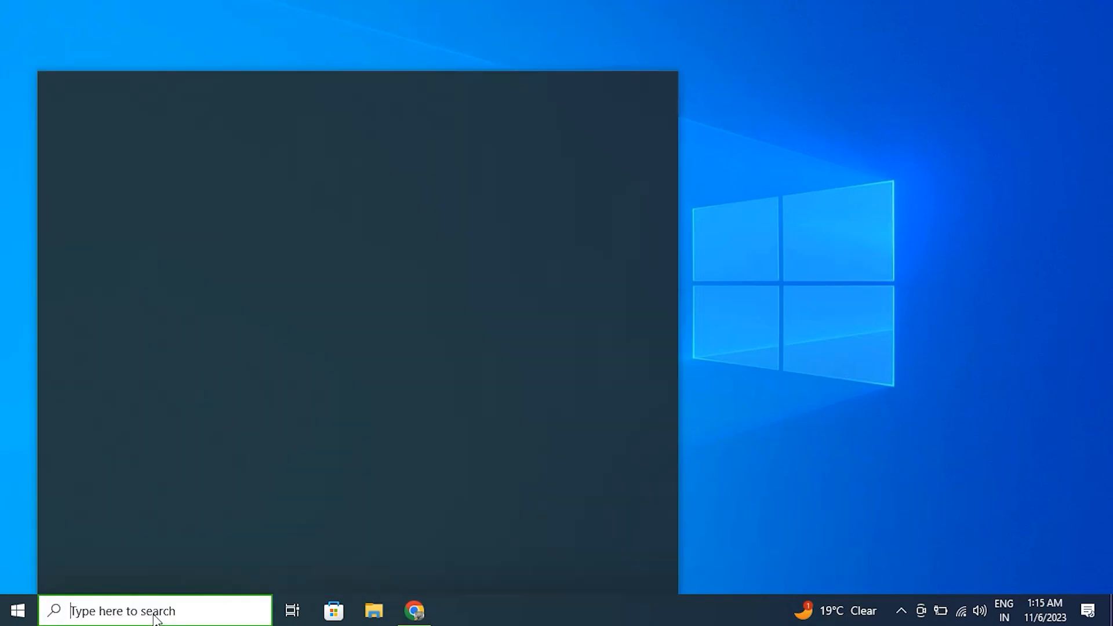
{"action": "left_click", "coordinate": [167, 190]}
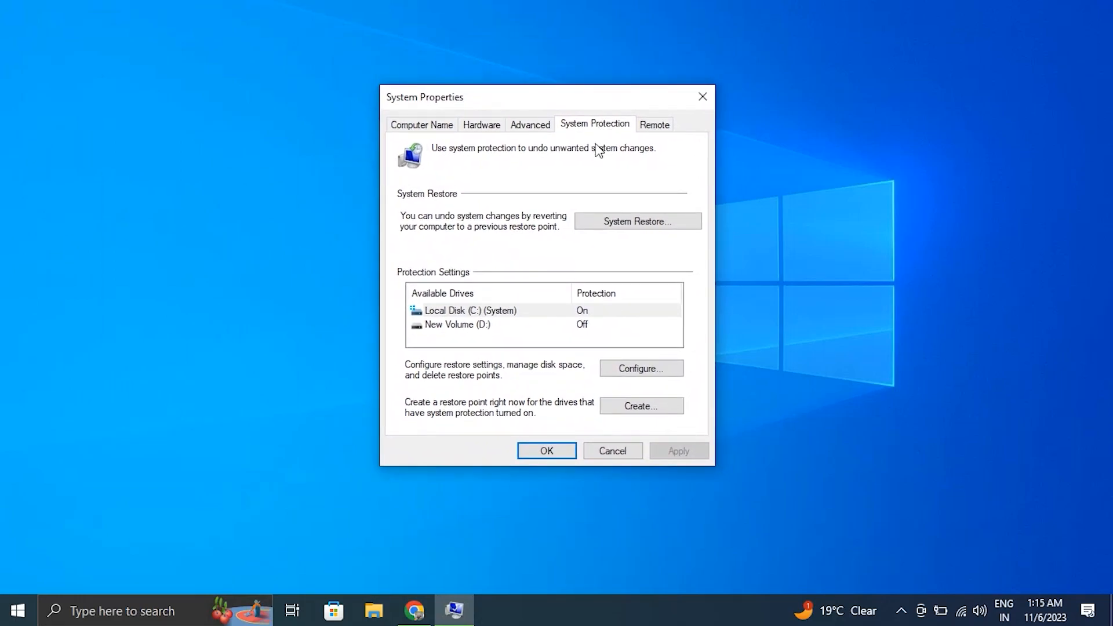
{"action": "left_click", "coordinate": [636, 221]}
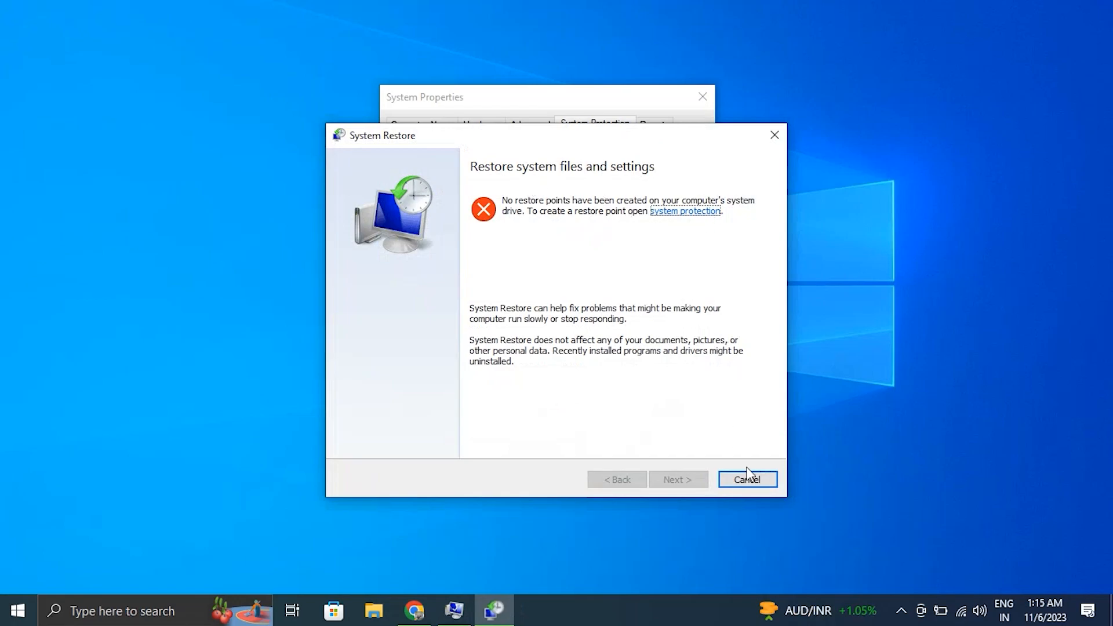
{"action": "left_click", "coordinate": [747, 480]}
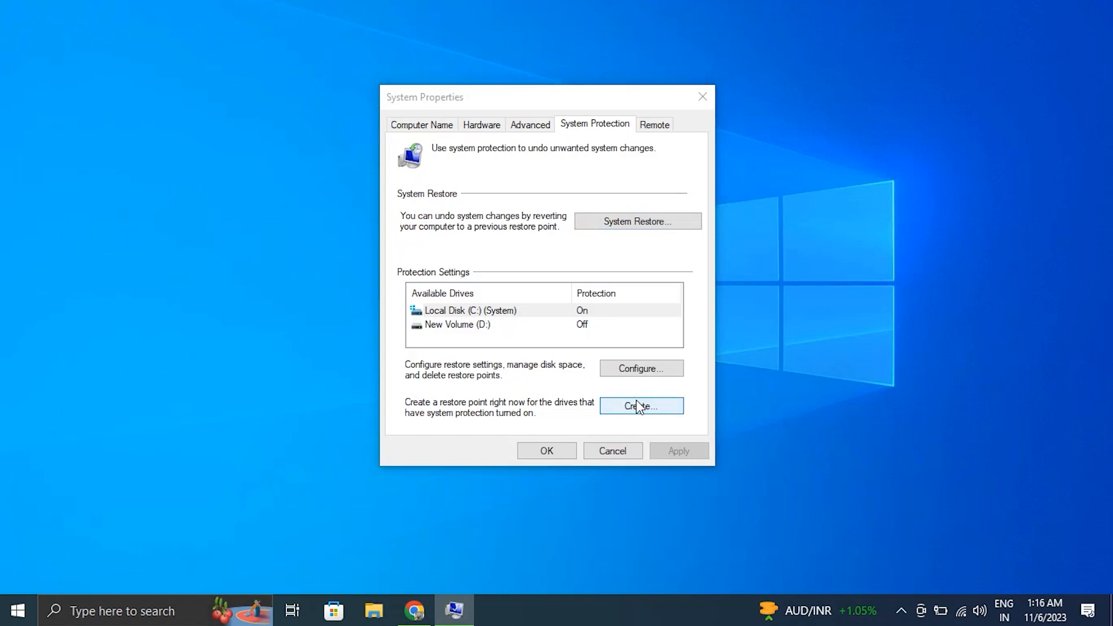
{"action": "left_click", "coordinate": [640, 406]}
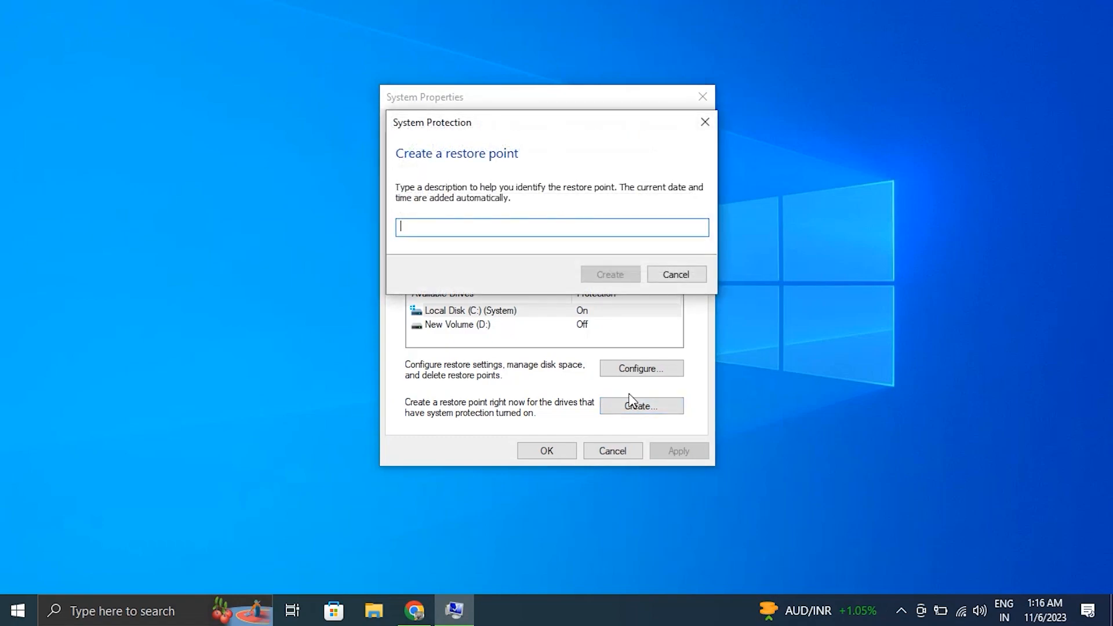
{"action": "mouse_move", "coordinate": [456, 232]}
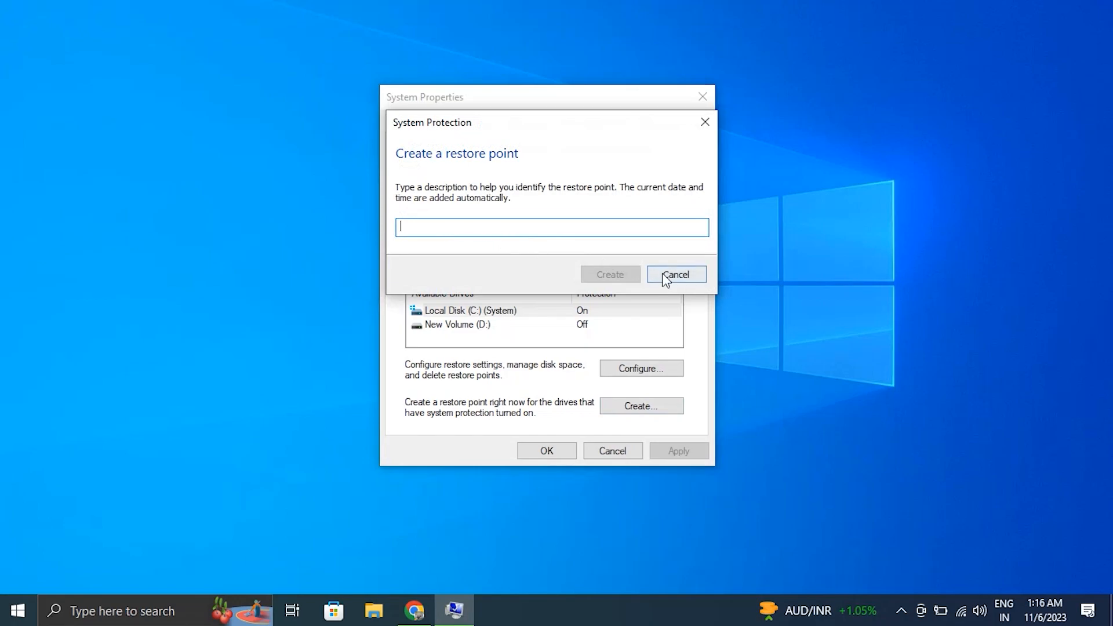
{"action": "left_click", "coordinate": [675, 274]}
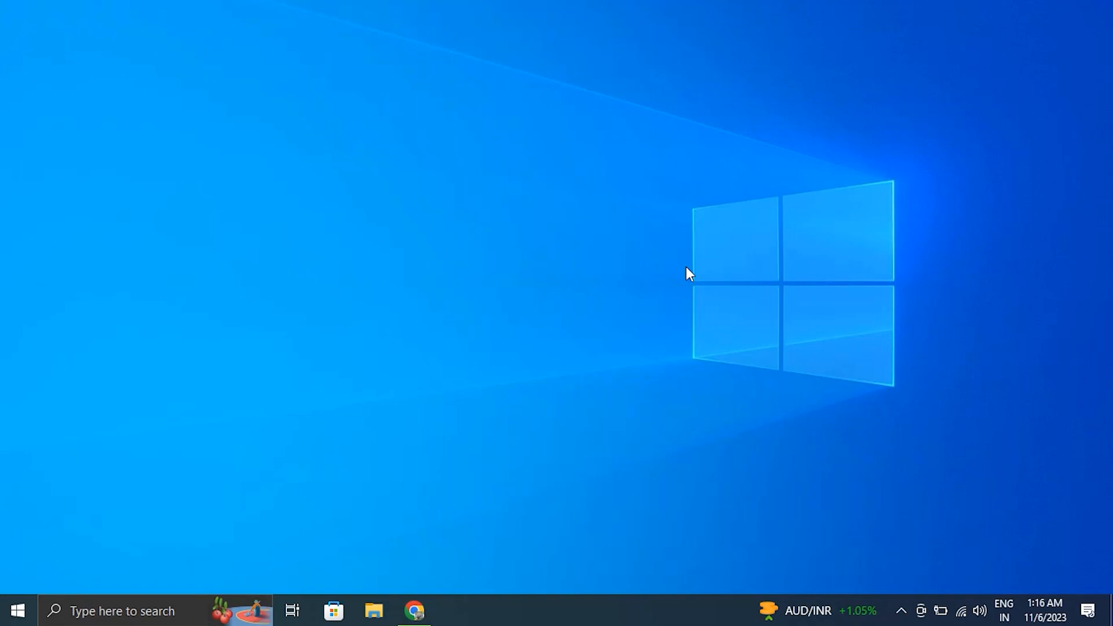
{"action": "mouse_move", "coordinate": [114, 610]}
{"action": "type", "text": "wi"}
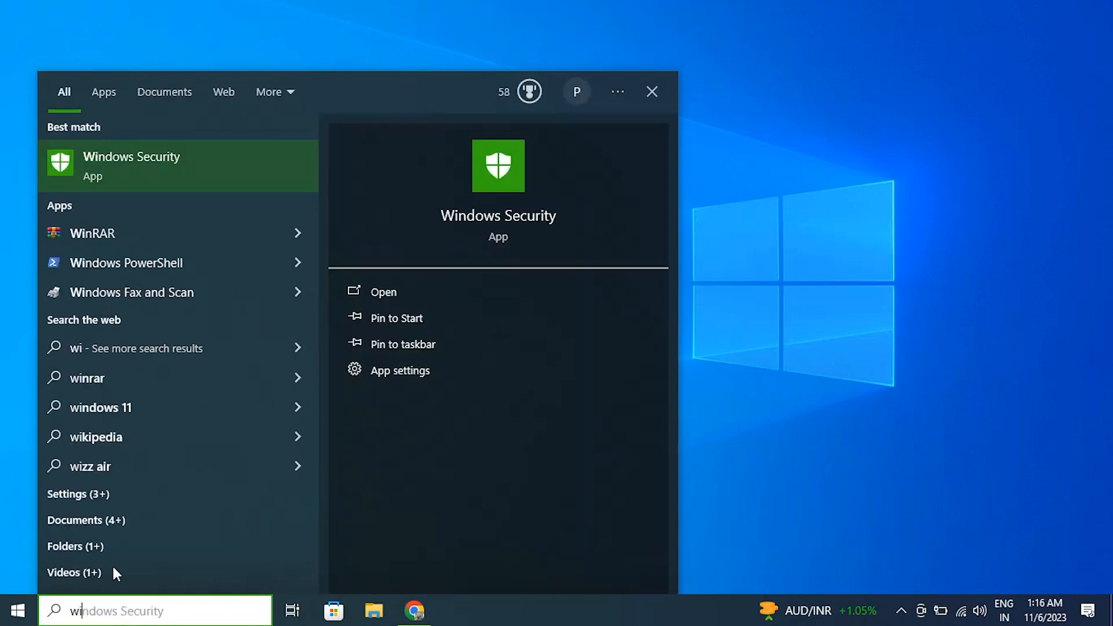
Launch the Windows Security app from the taskbar search results
{"action": "left_click", "coordinate": [383, 292]}
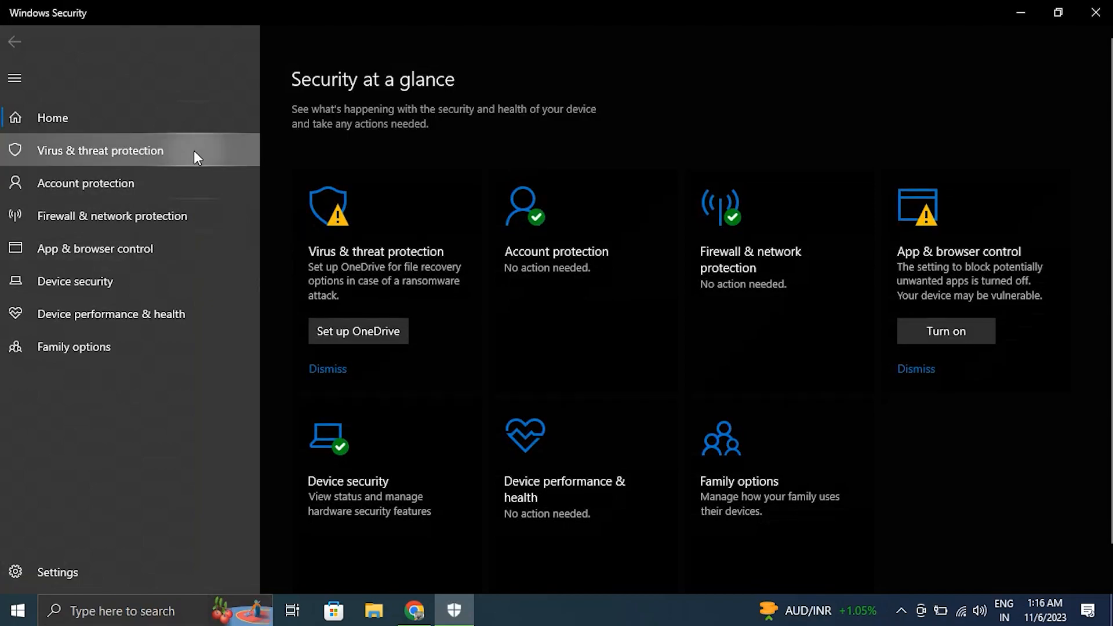
Select Full scan under Virus & threat protection scan options, then close Windows Security
{"action": "left_click", "coordinate": [99, 149]}
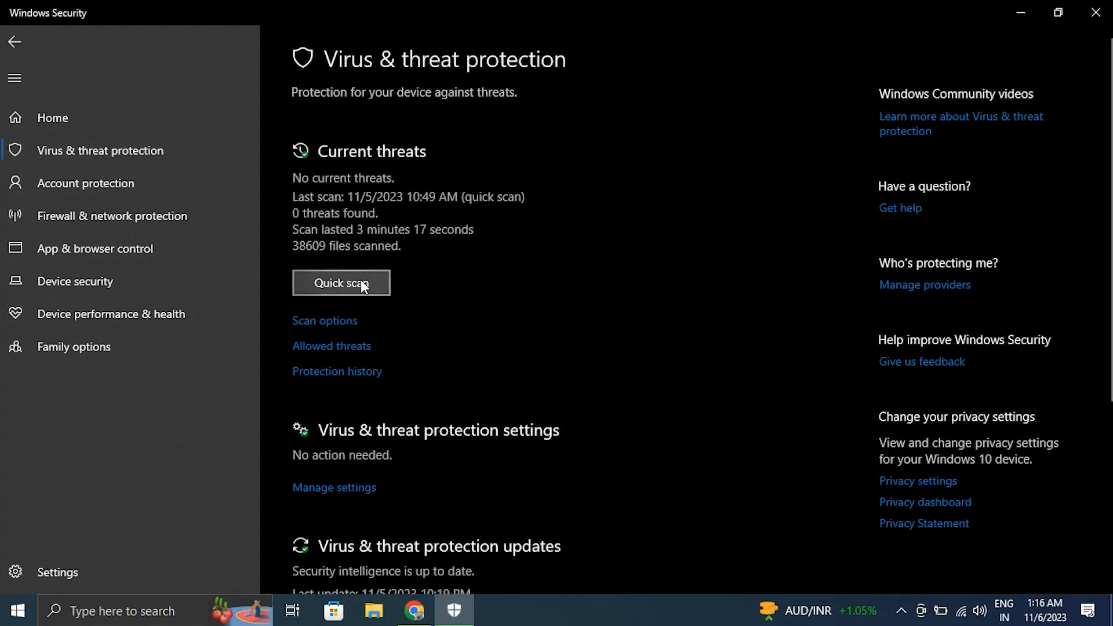
{"action": "mouse_move", "coordinate": [330, 296]}
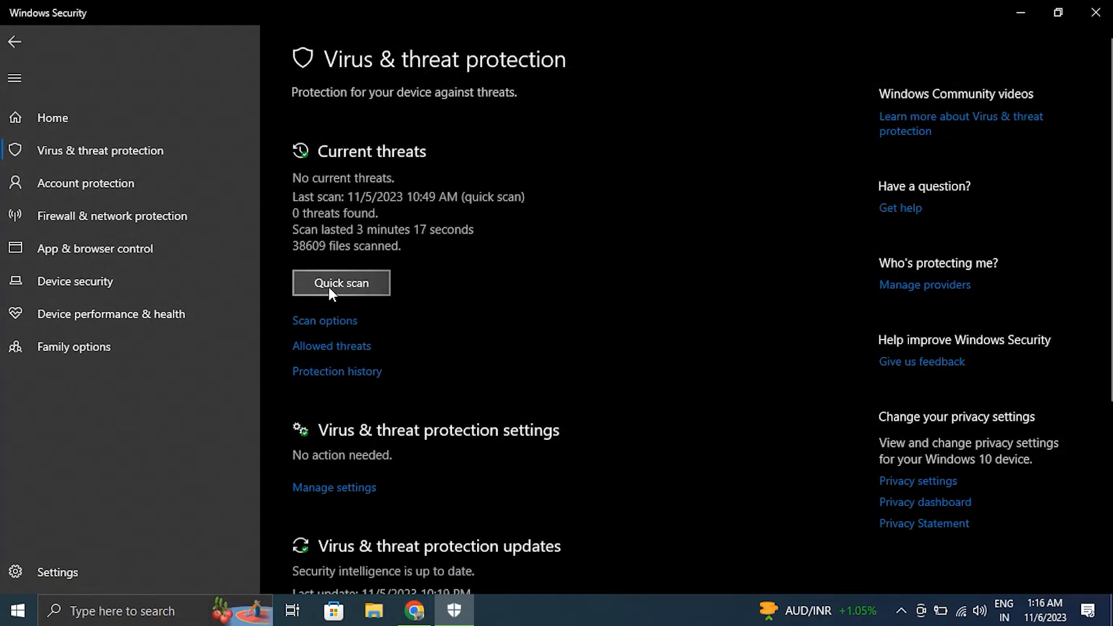
{"action": "left_click", "coordinate": [324, 319]}
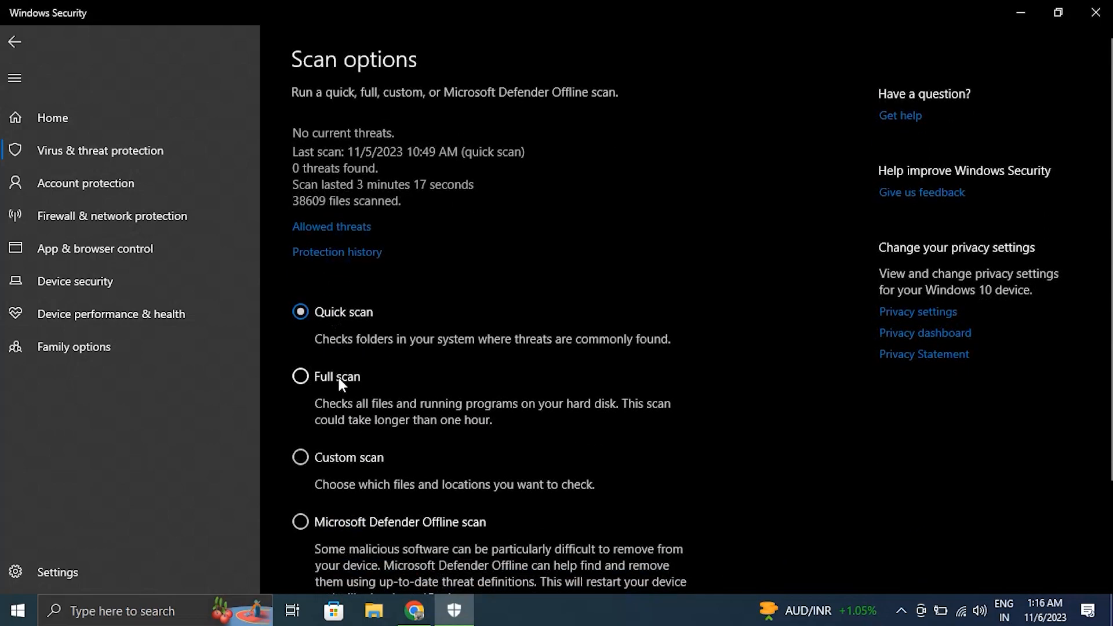
{"action": "left_click", "coordinate": [300, 377]}
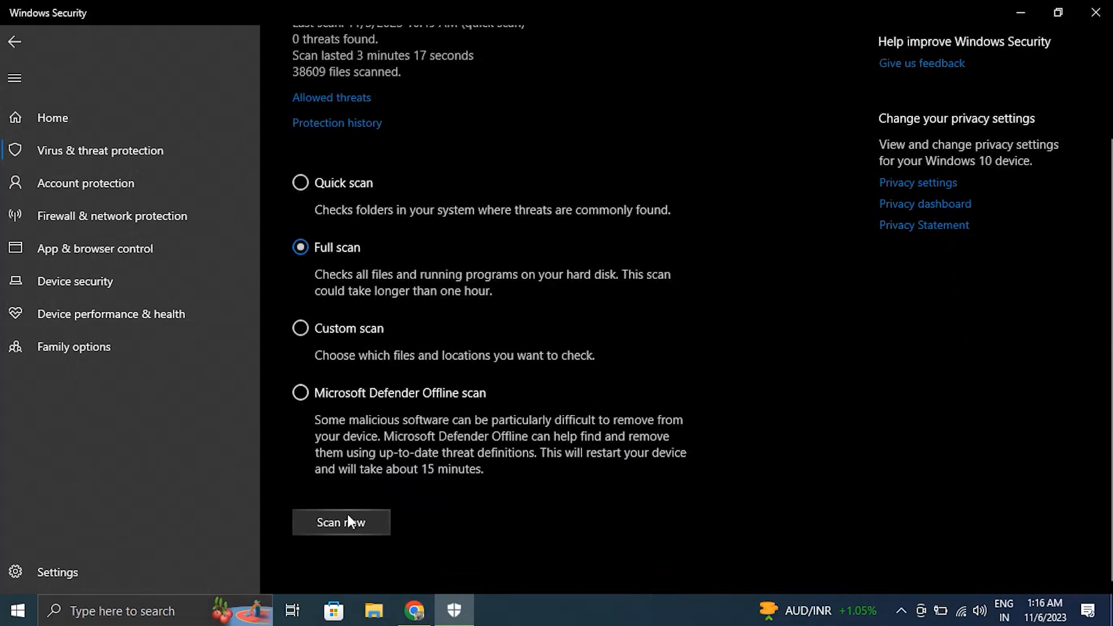
{"action": "mouse_move", "coordinate": [341, 522]}
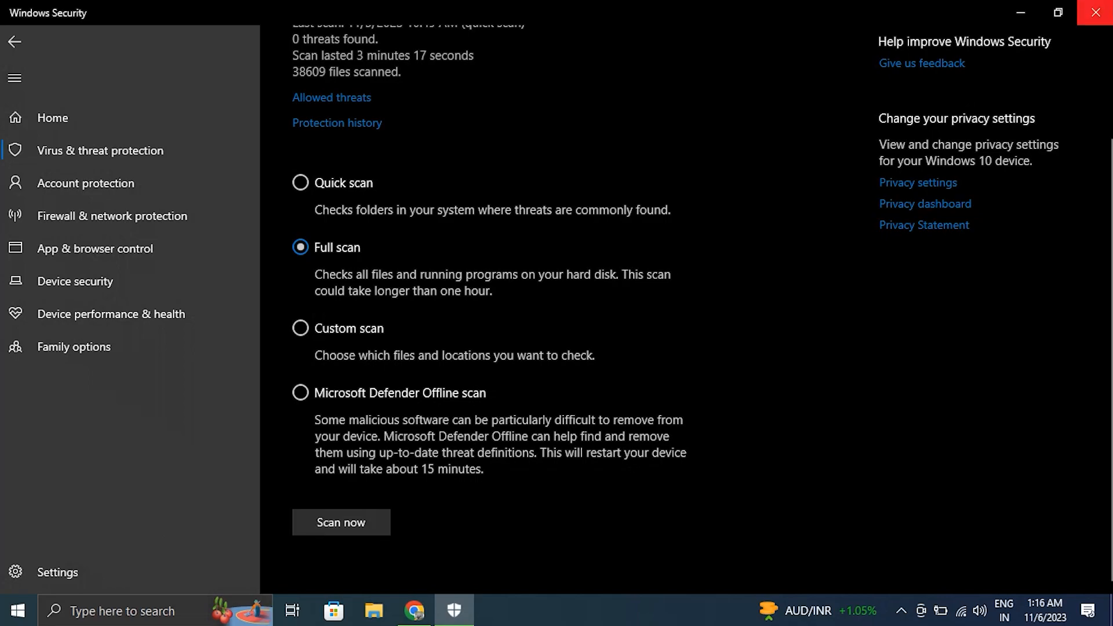
{"action": "left_click", "coordinate": [1095, 12]}
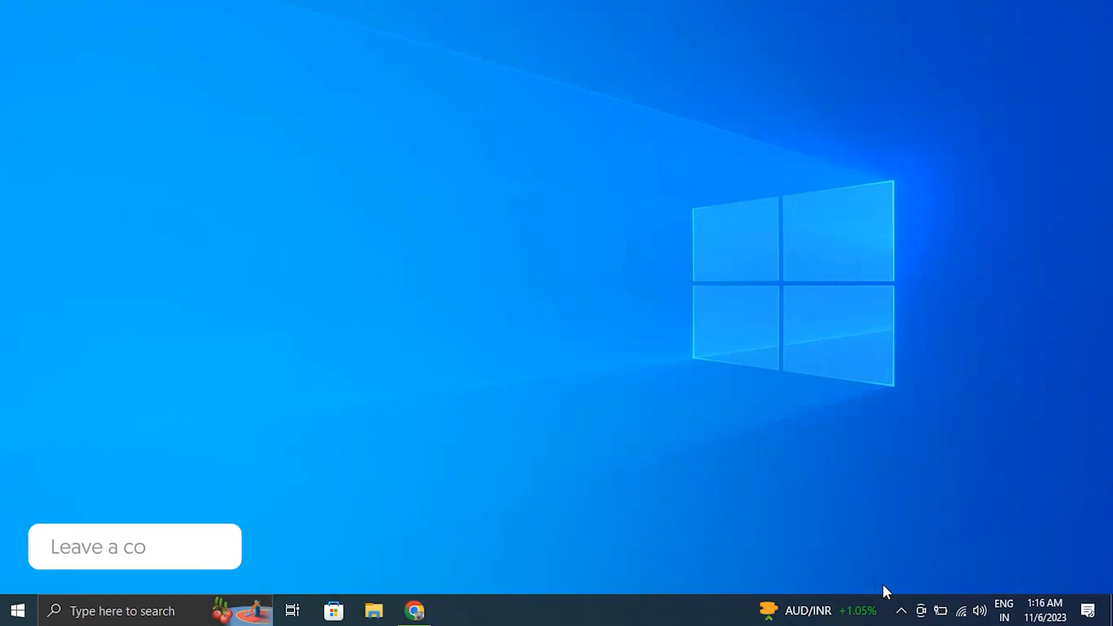
{"action": "key", "text": "Backspace"}
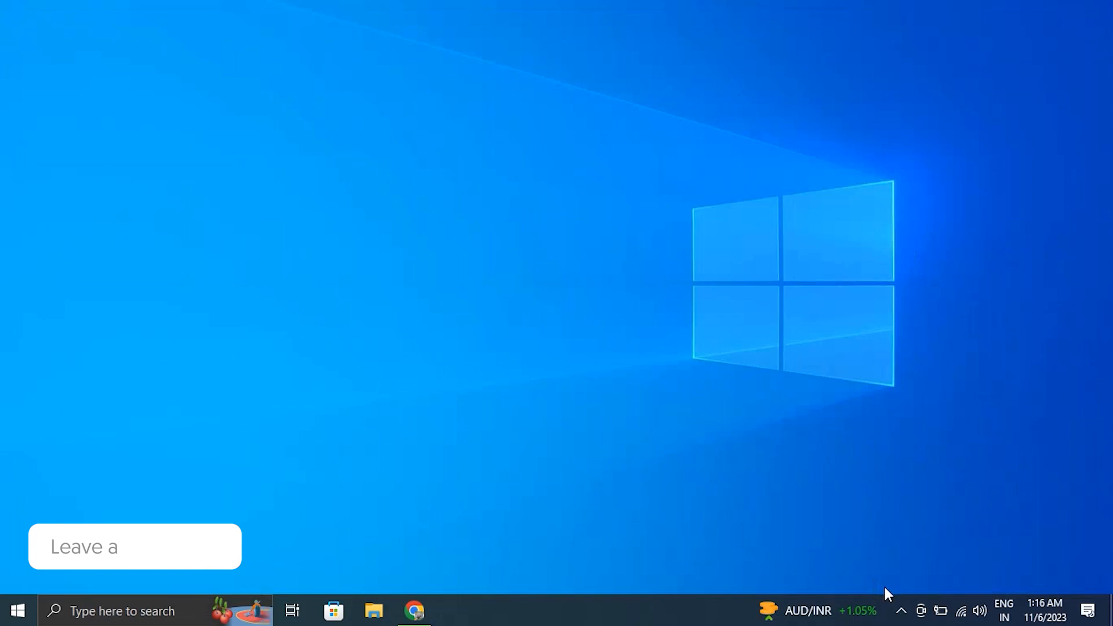